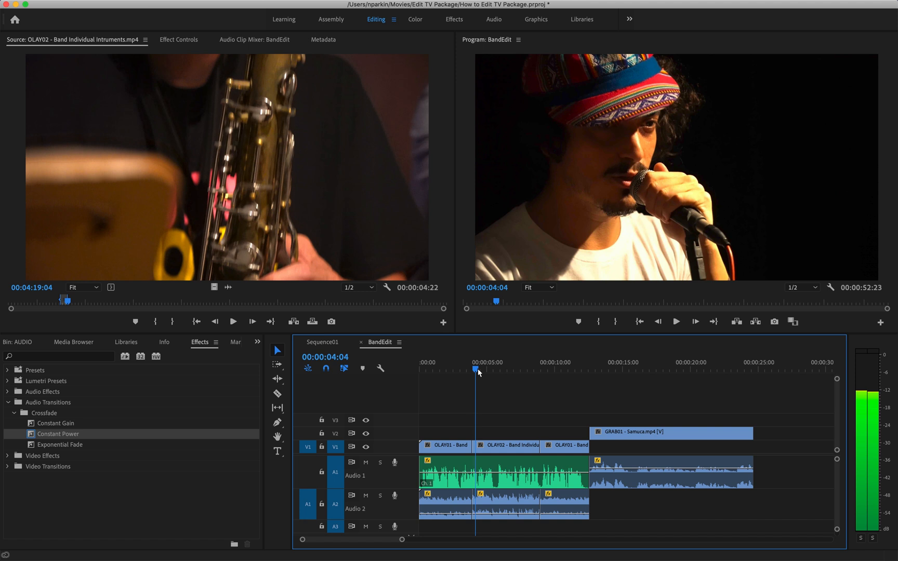
Step: Play the BandEdit sequence from the start, then switch to QuickTime Player for the reference video
left_click(436, 367)
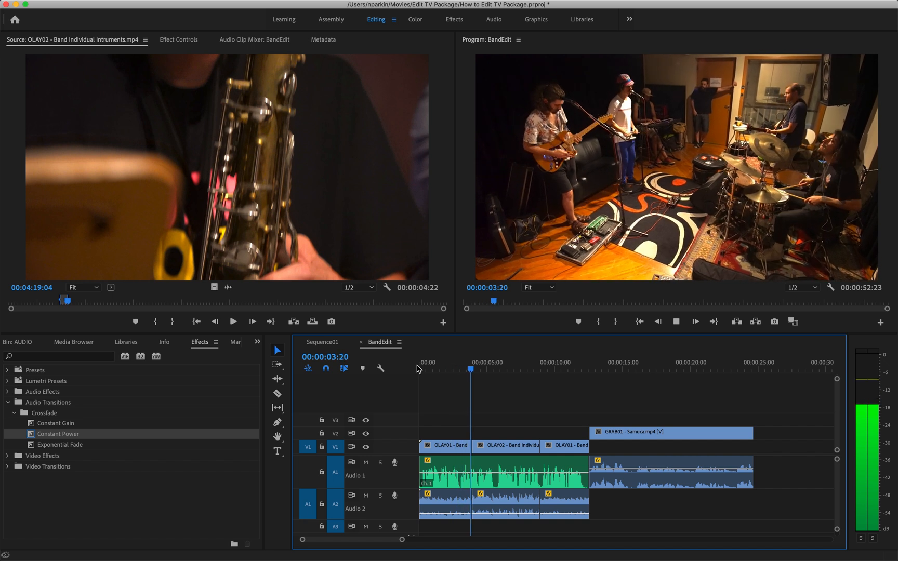
left_click(497, 362)
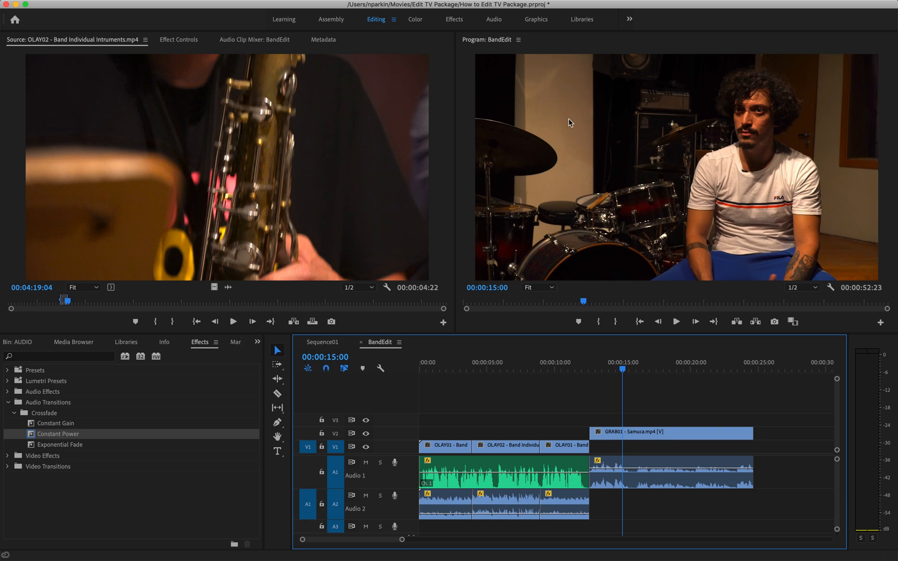
left_click(519, 537)
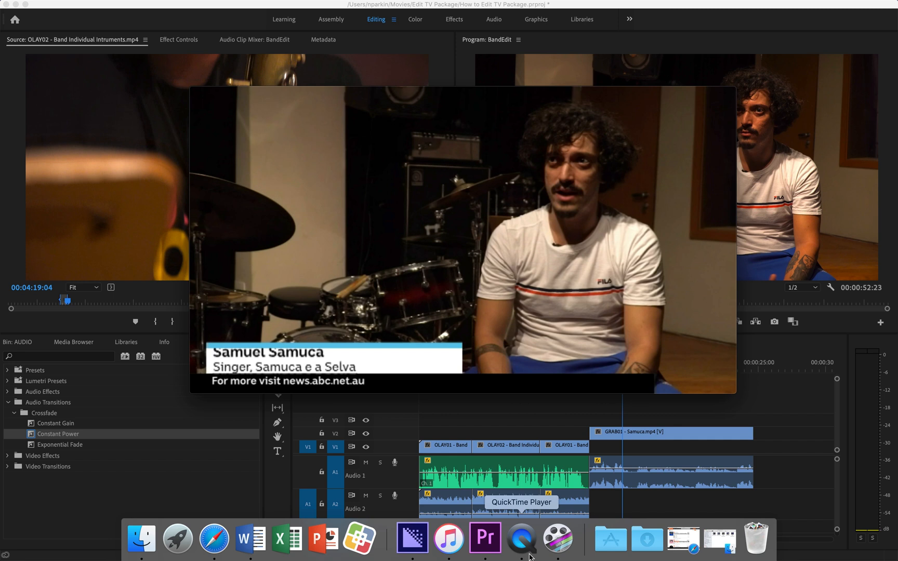
left_click(520, 538)
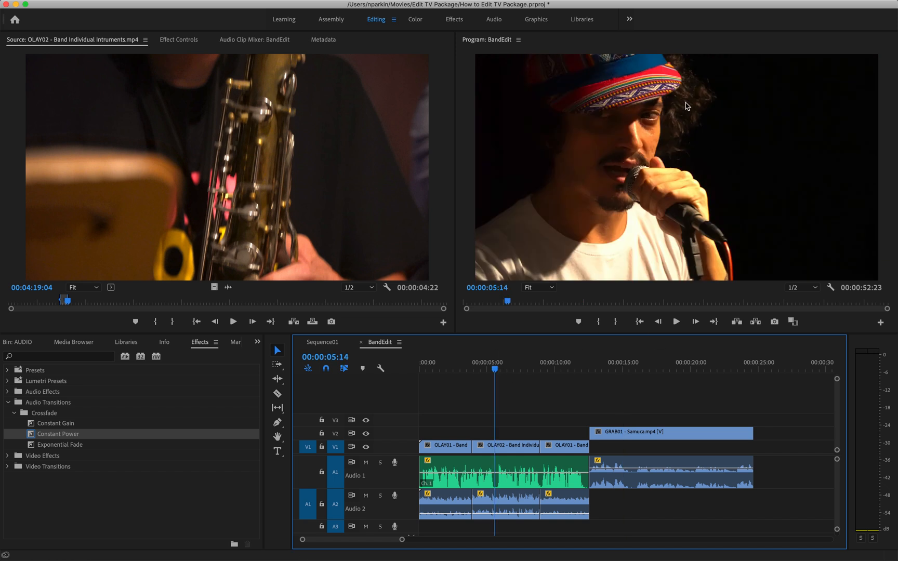
mouse_move(561, 426)
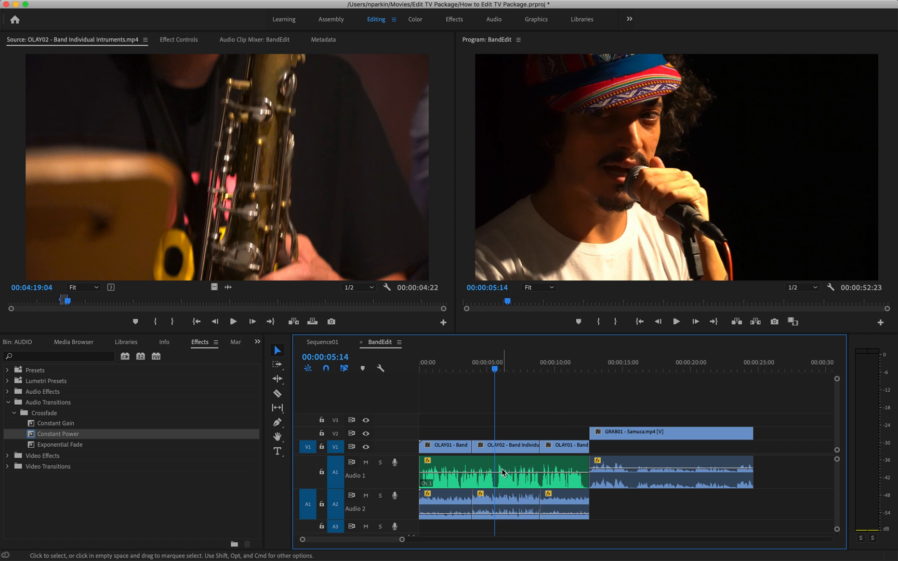
mouse_move(503, 471)
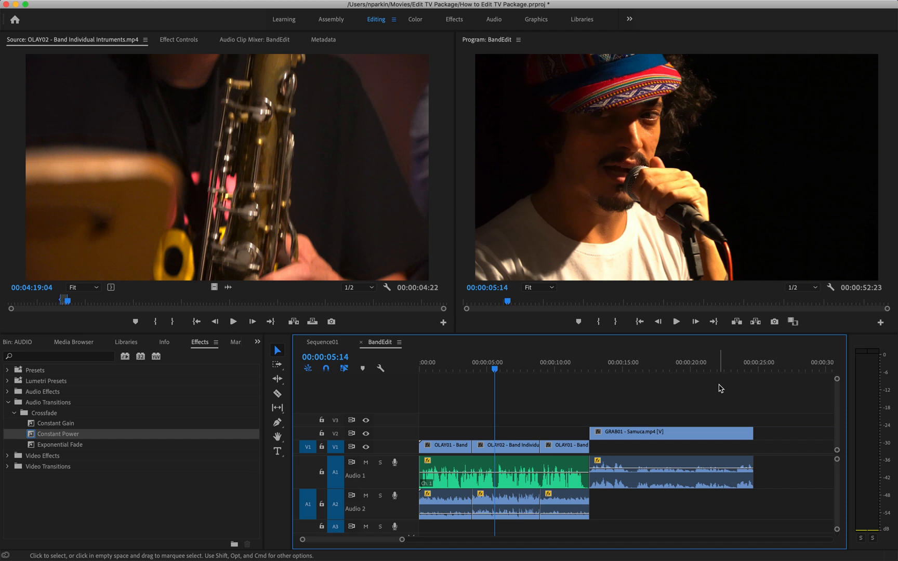
mouse_move(694, 388)
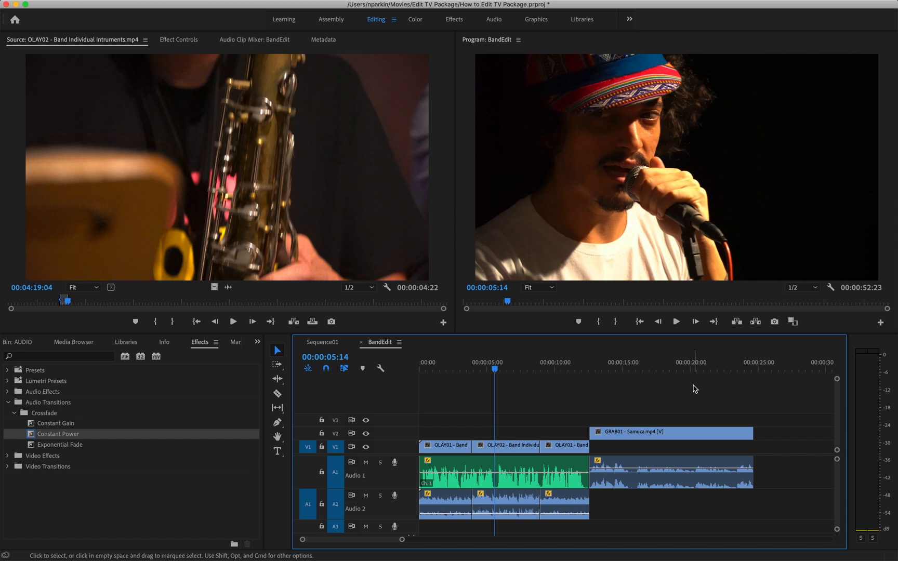
left_click(671, 433)
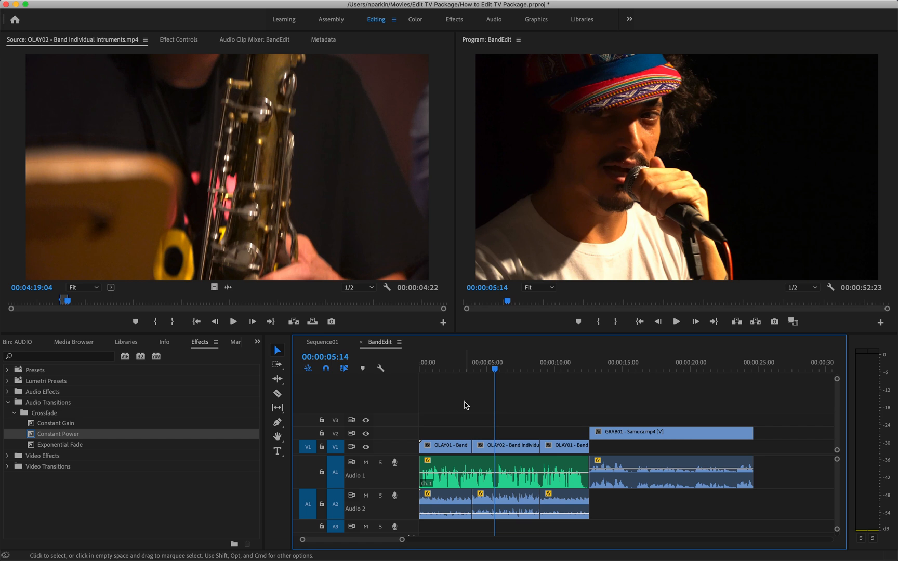
mouse_move(428, 552)
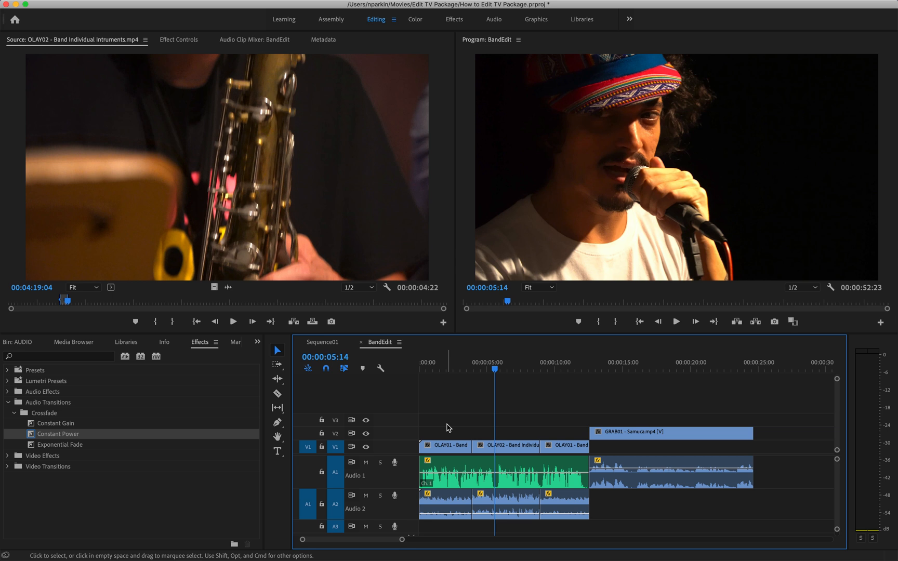
mouse_move(492, 478)
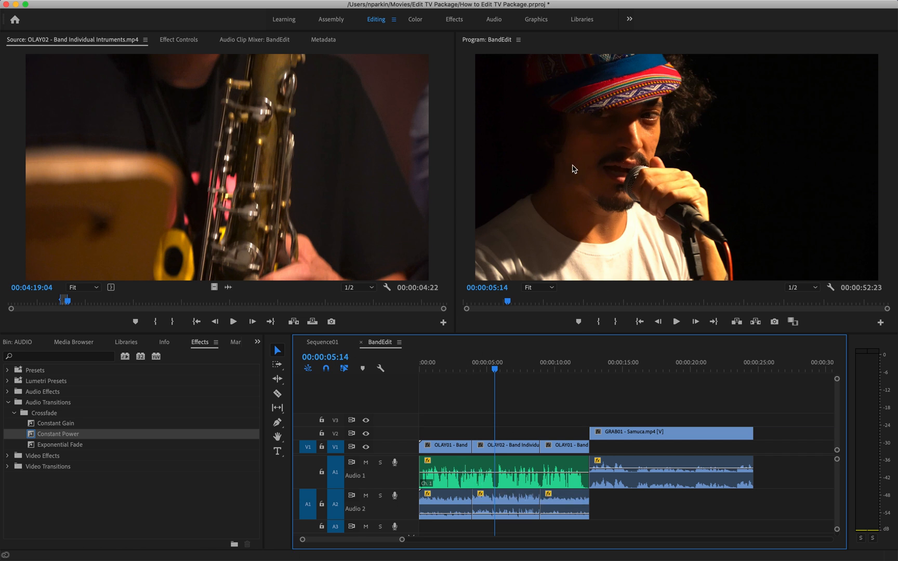
mouse_move(484, 538)
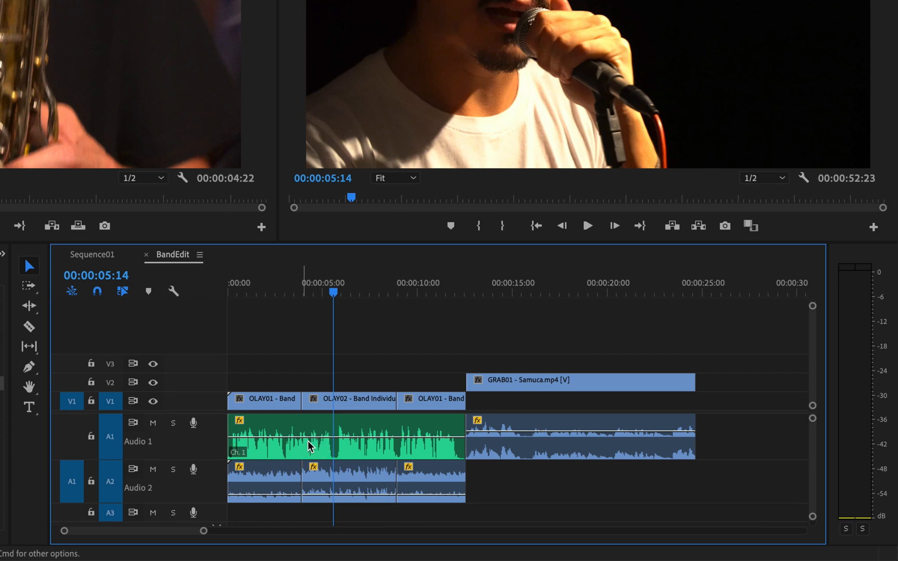
mouse_move(341, 453)
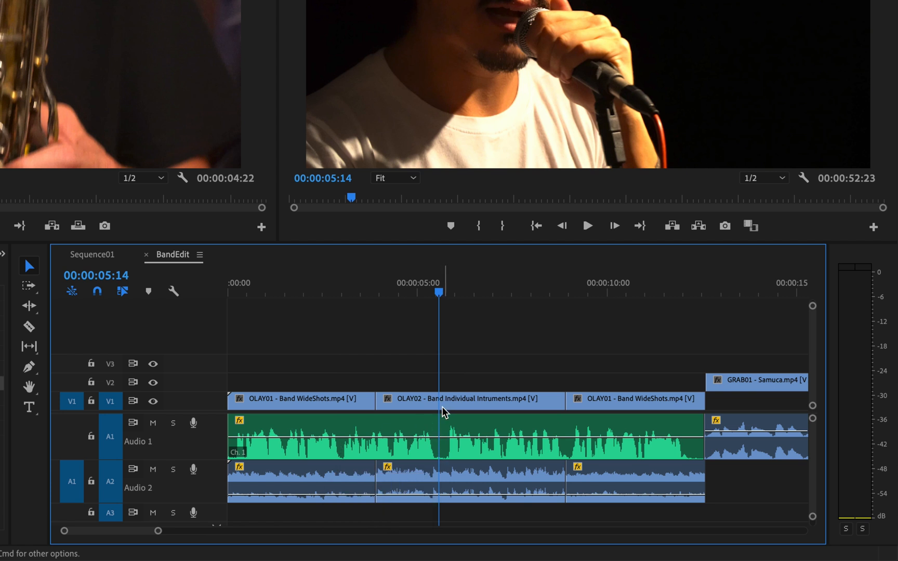
Step: Razor the A1 music at the playhead and slide the later piece to resume after OLAY02, leaving a natural-sound gap
left_click(29, 326)
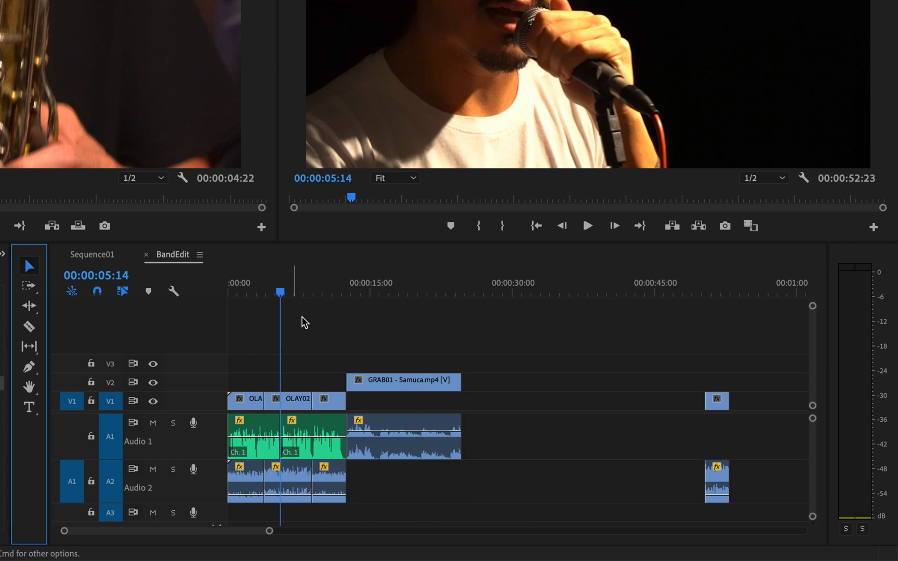
left_click(329, 400)
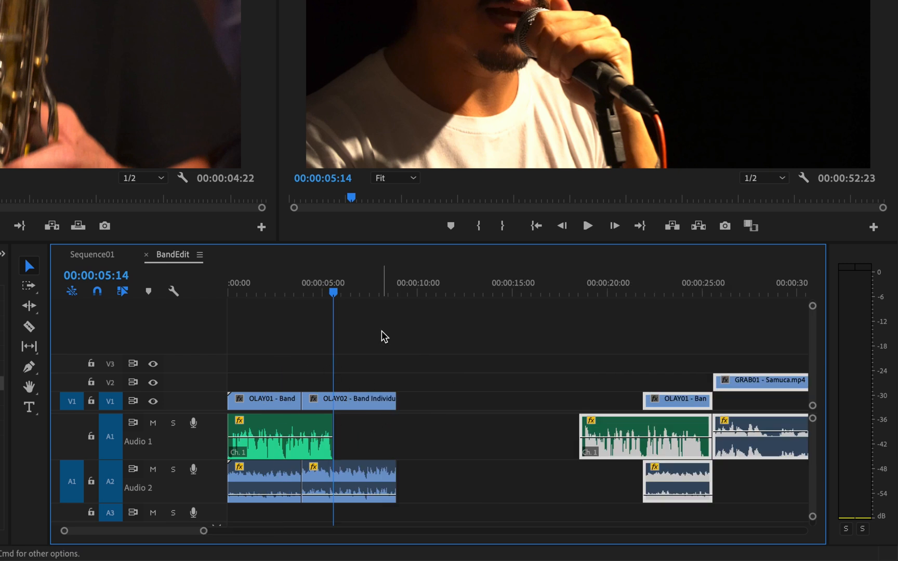
mouse_move(289, 428)
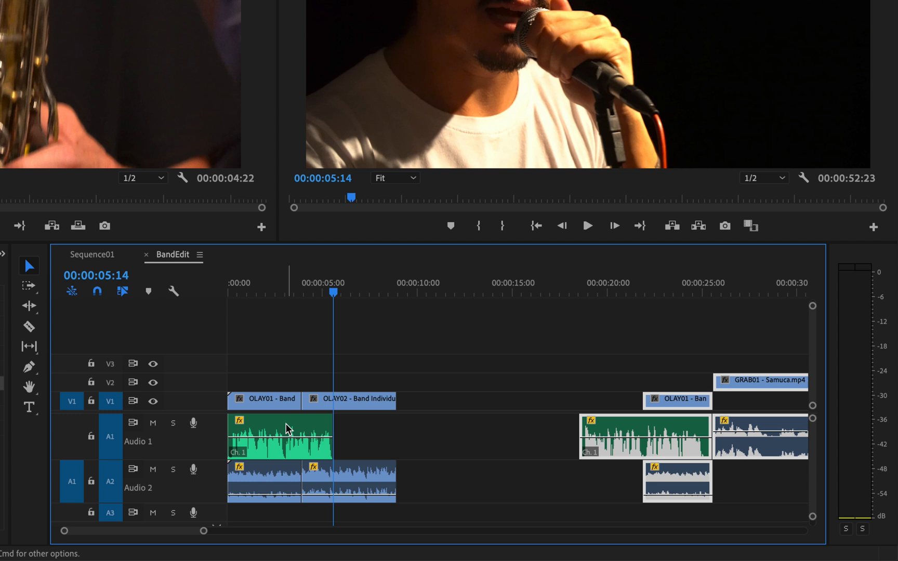
left_click(348, 399)
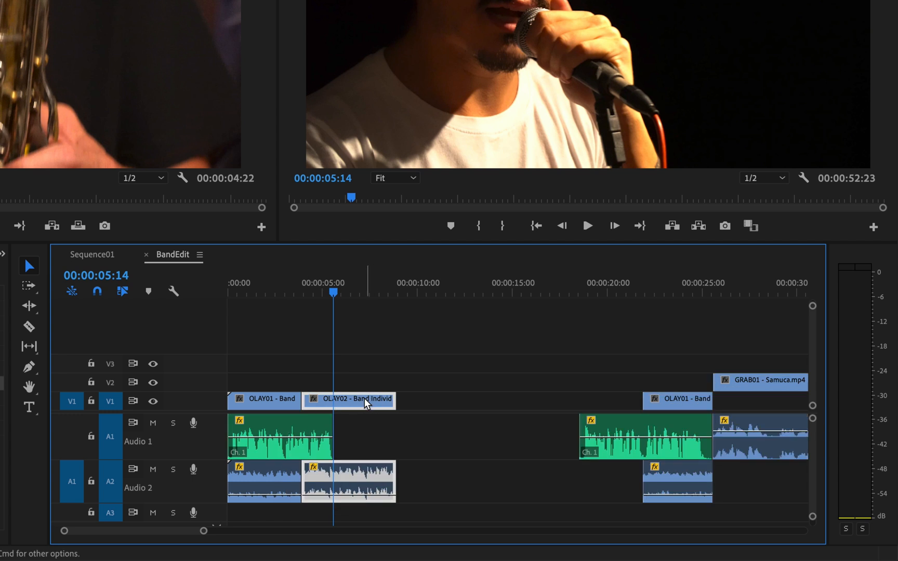
left_click(644, 435)
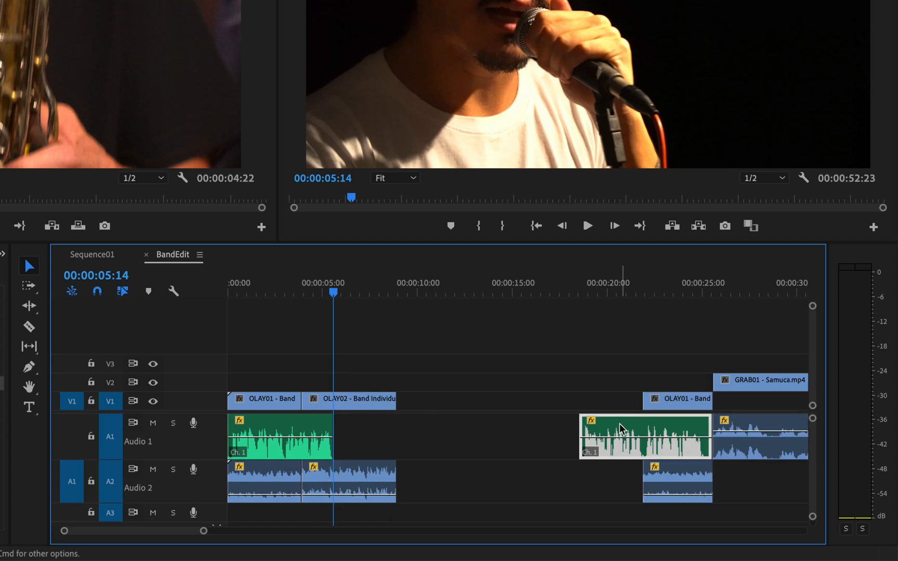
left_click_drag(618, 436, 447, 435)
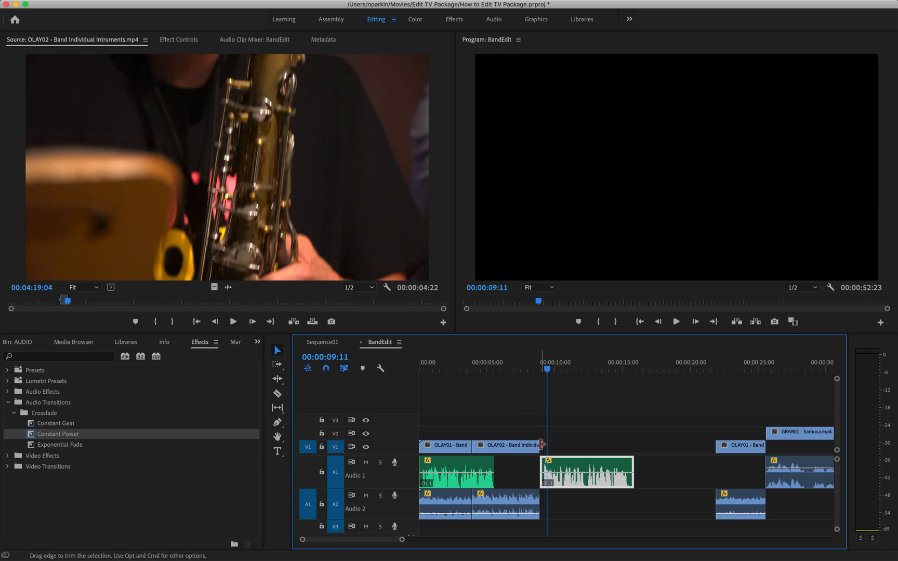
Step: Trim OLAY02's out point longer so it runs past the music's return, then cue the playhead inside it
left_click(497, 367)
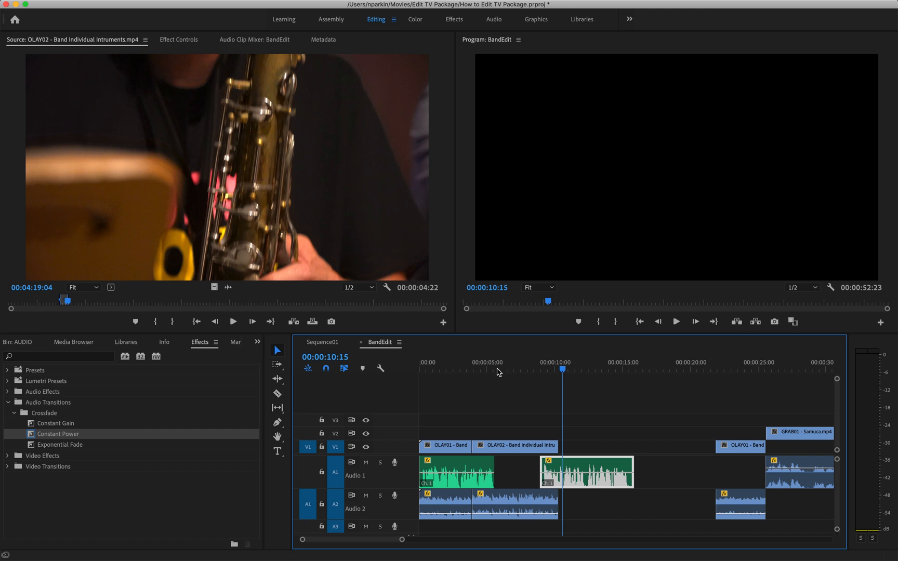
left_click(496, 369)
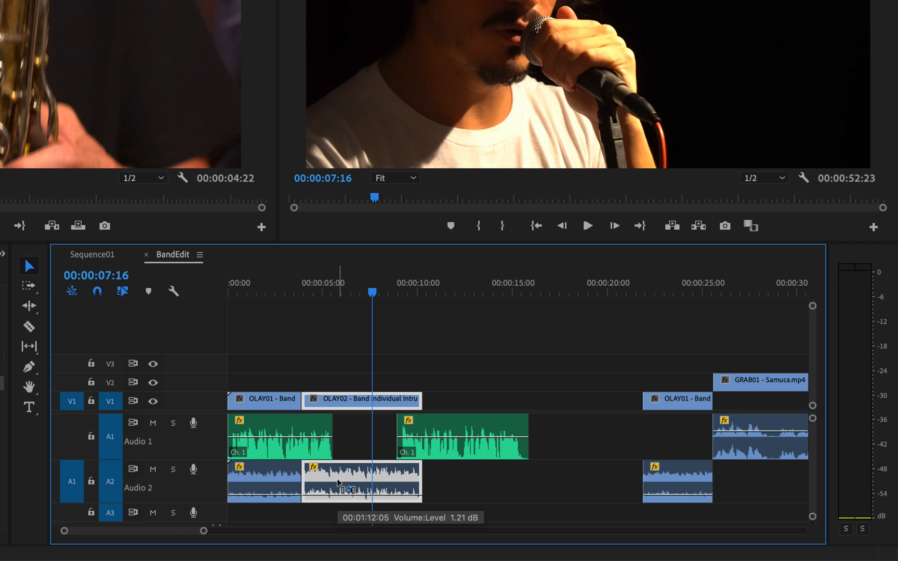
Step: Add four volume keyframes on OLAY02's audio and raise the stretch between the inner ones to about -0.4 dB
left_click_drag(344, 488, 364, 501)
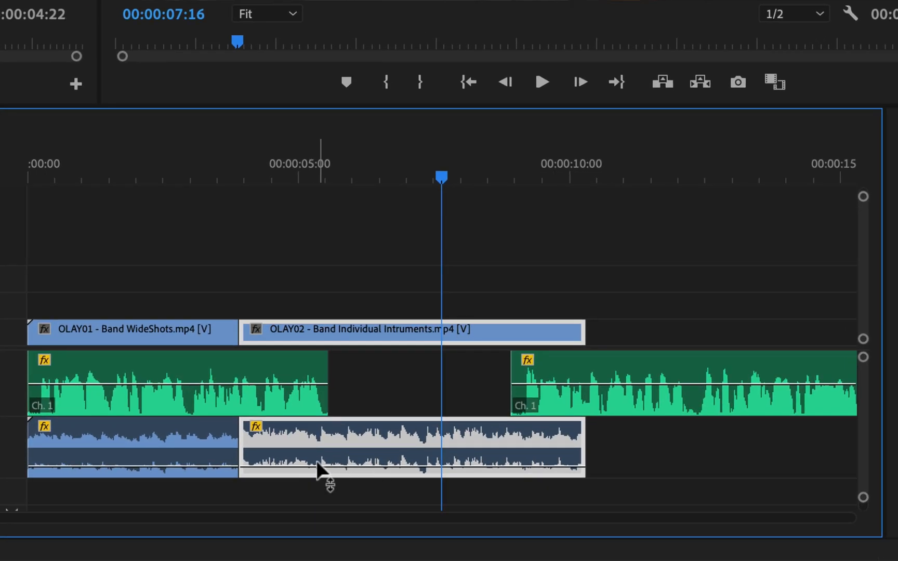
mouse_move(307, 475)
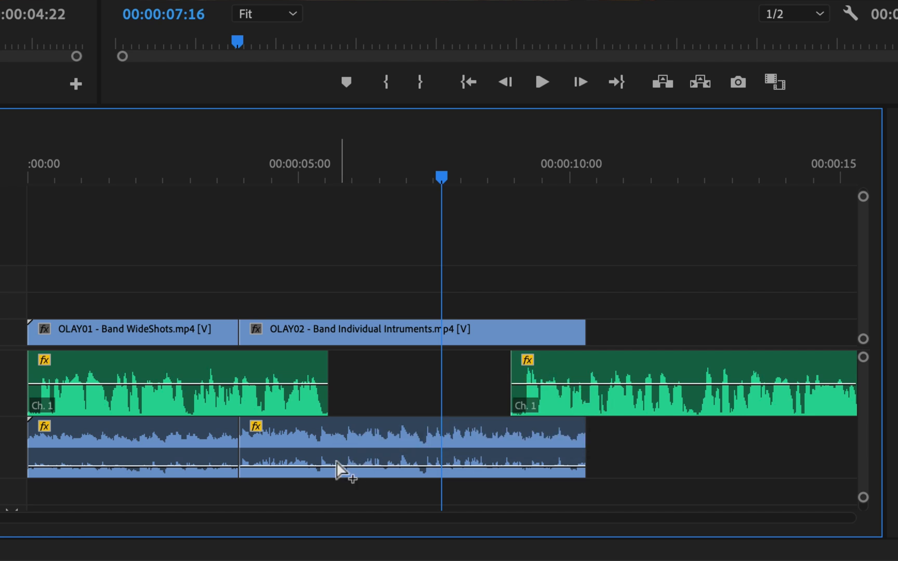
left_click(406, 447)
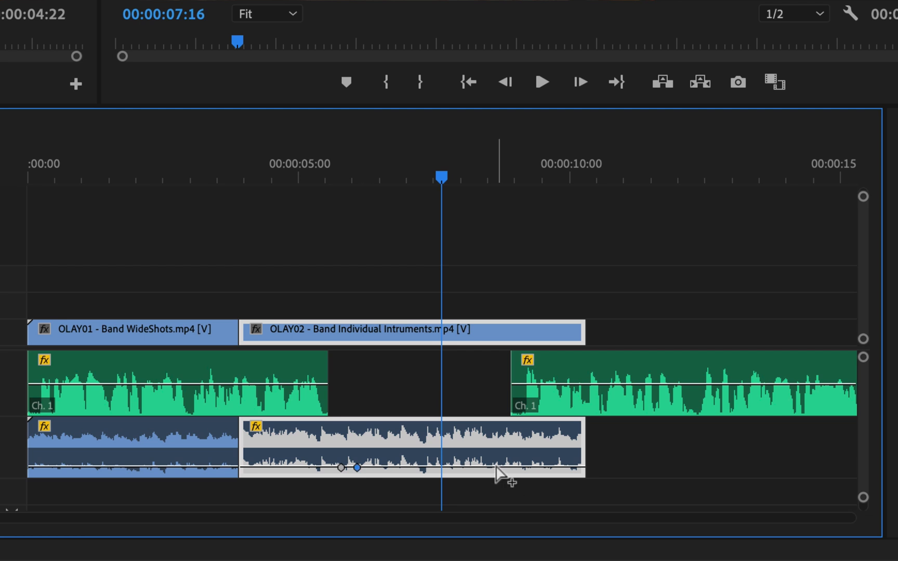
left_click(512, 468)
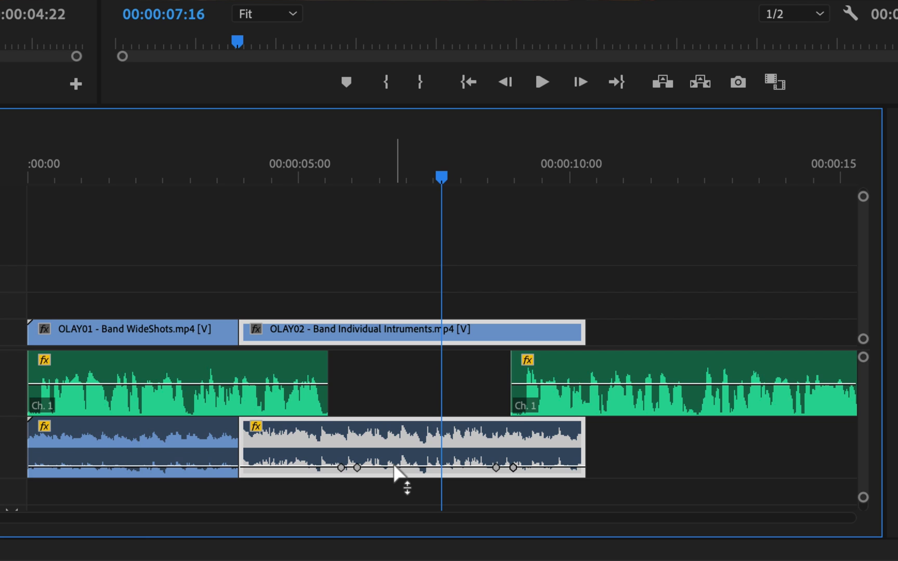
left_click_drag(423, 467, 423, 455)
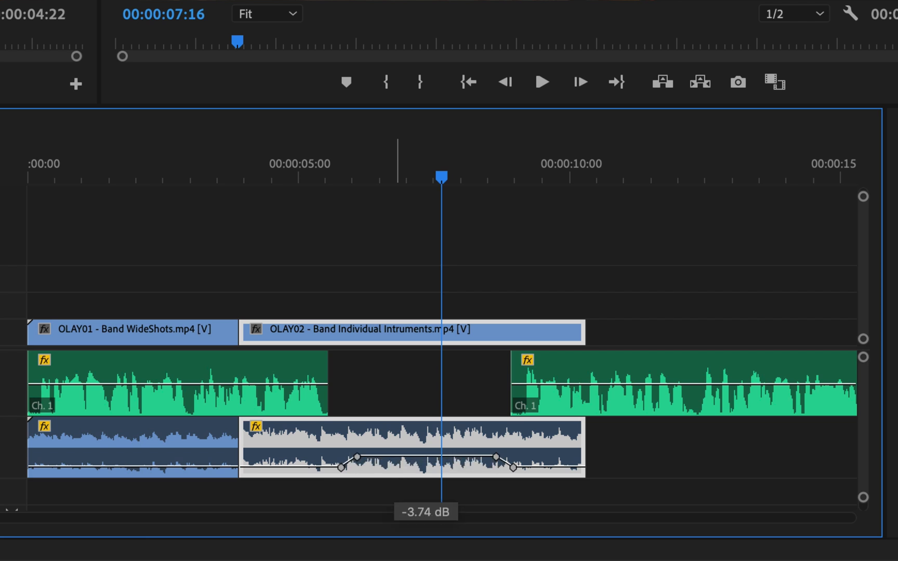
left_click_drag(424, 456, 424, 466)
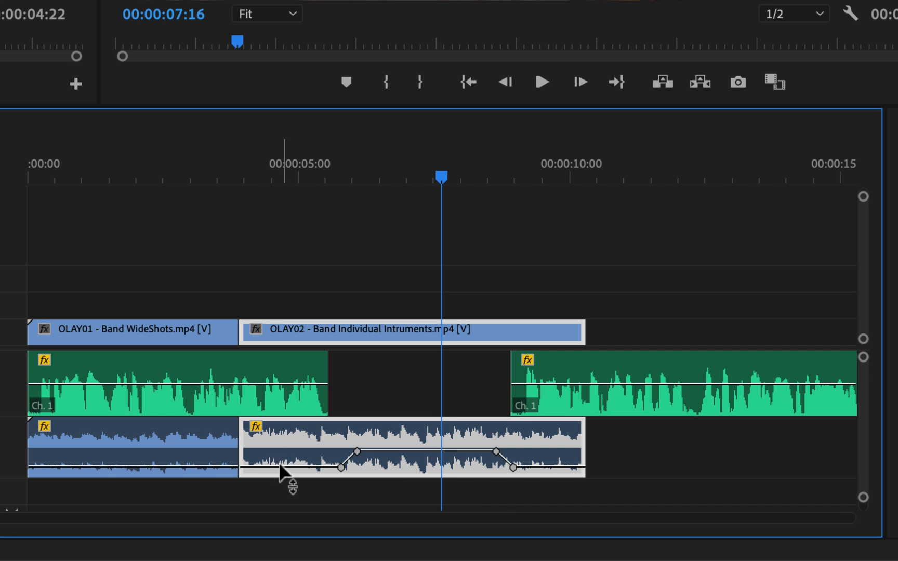
mouse_move(543, 474)
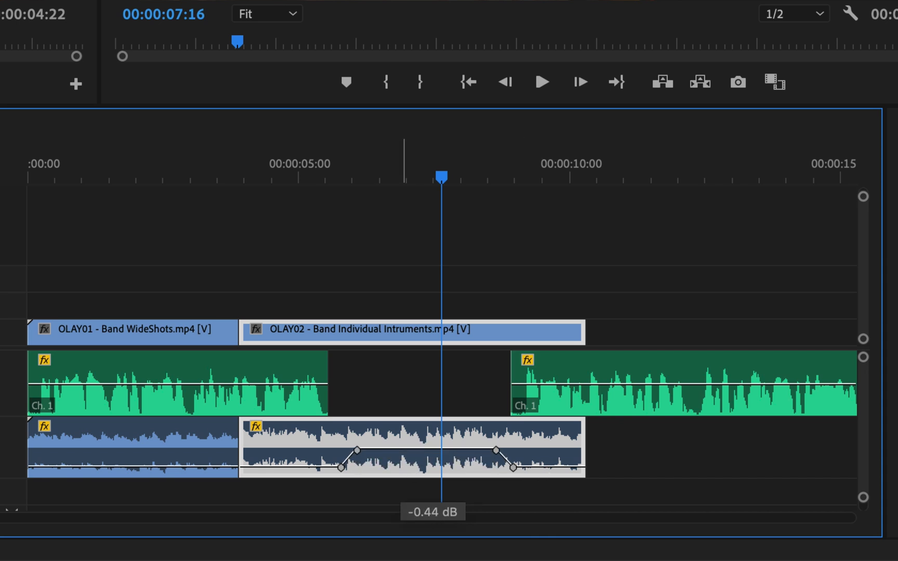
mouse_move(393, 413)
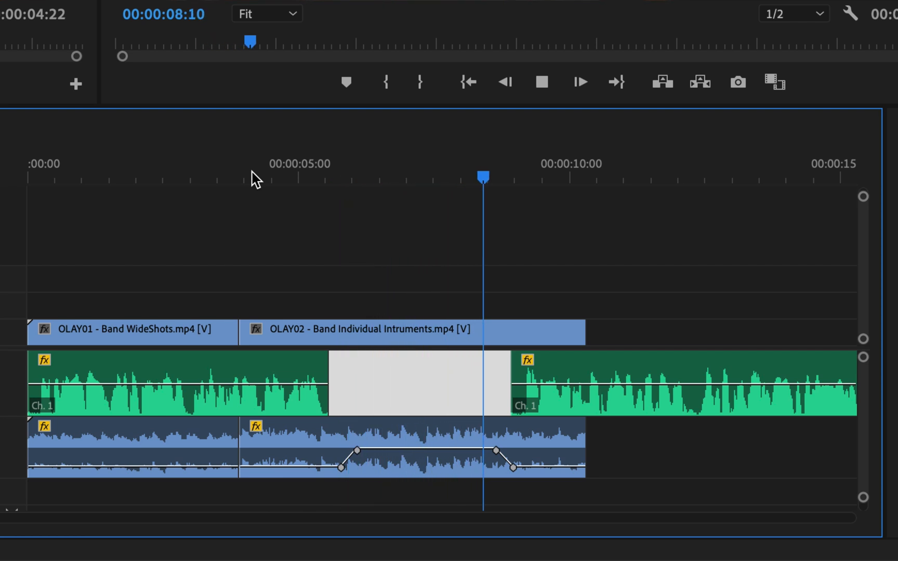
Step: Move OLAY02's inner keyframes inward and set the first at 00:00:05:19, -20 dB for gentler ramps
left_click(542, 82)
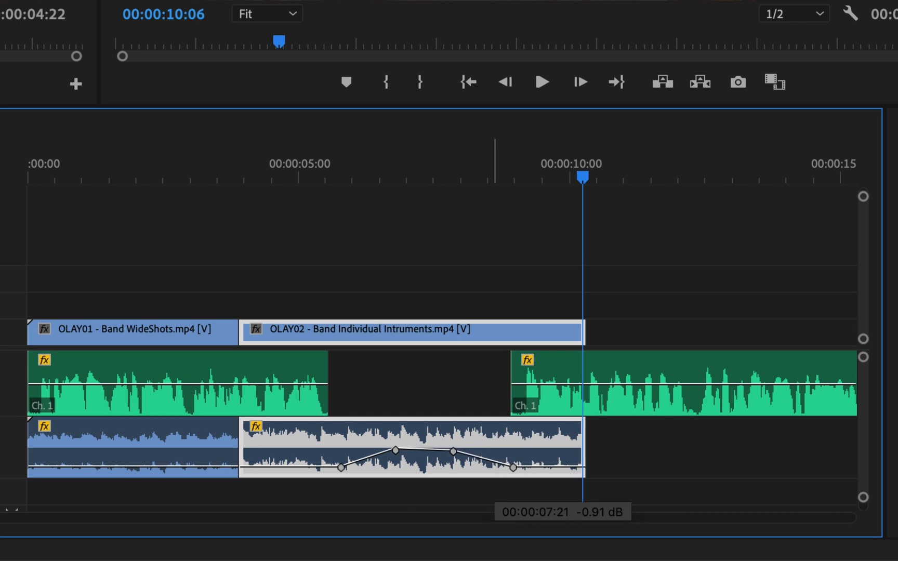
left_click(451, 451)
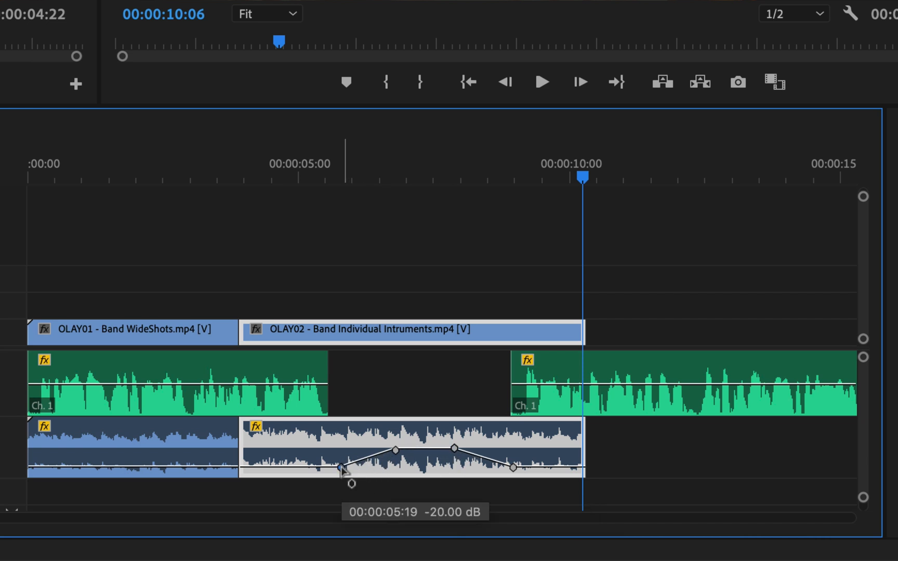
left_click_drag(338, 467, 512, 467)
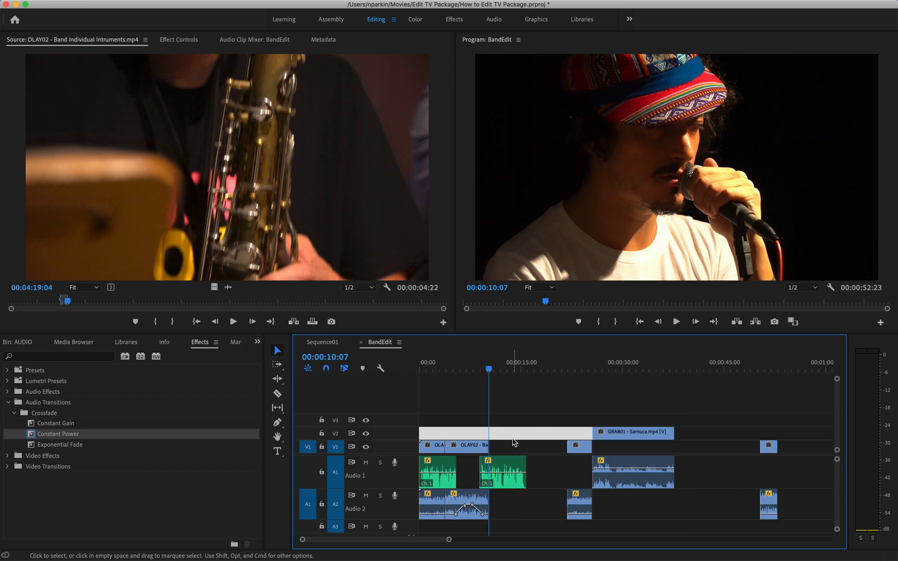
mouse_move(520, 450)
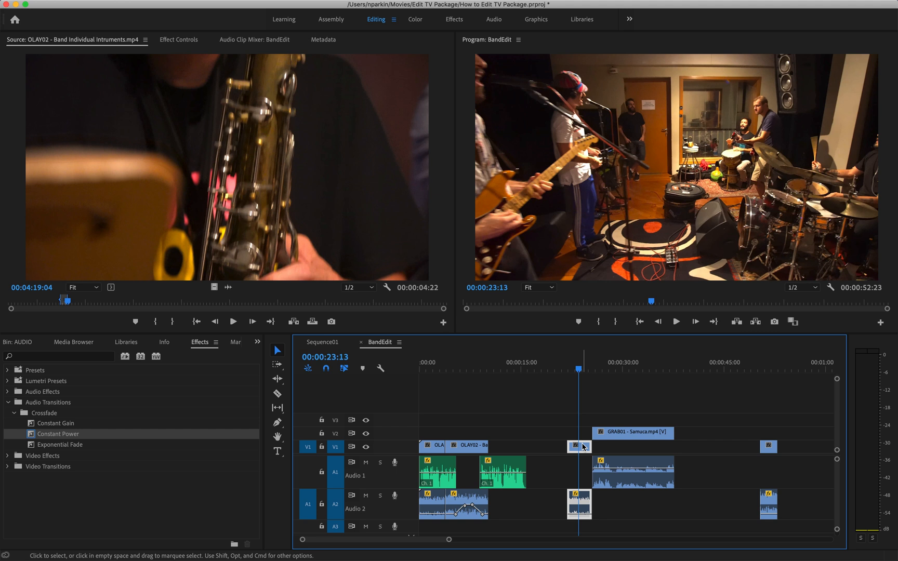
Step: Place the later OLAY01 wide shot after OLAY02 and slide GRAB01 earlier to follow it, then review
left_click(769, 369)
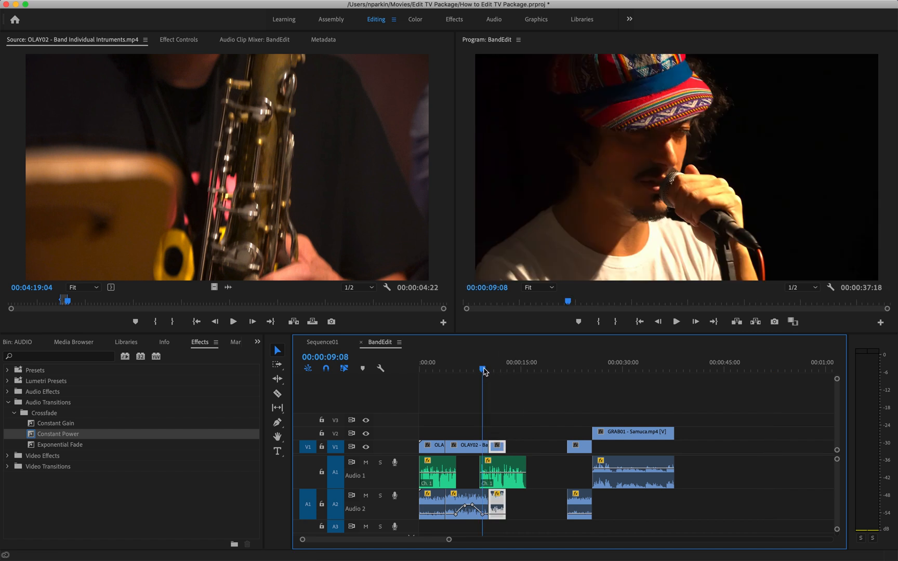
left_click(493, 369)
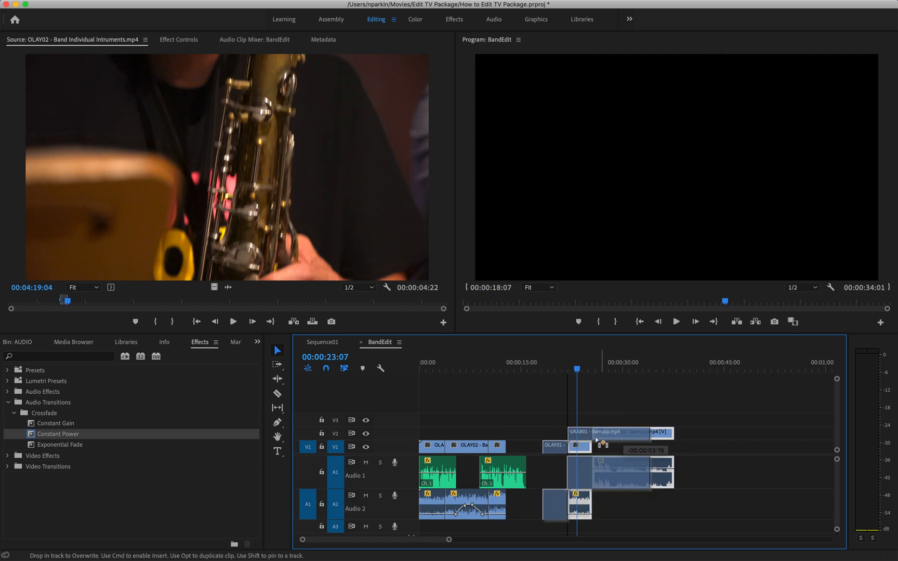
left_click_drag(596, 446, 571, 446)
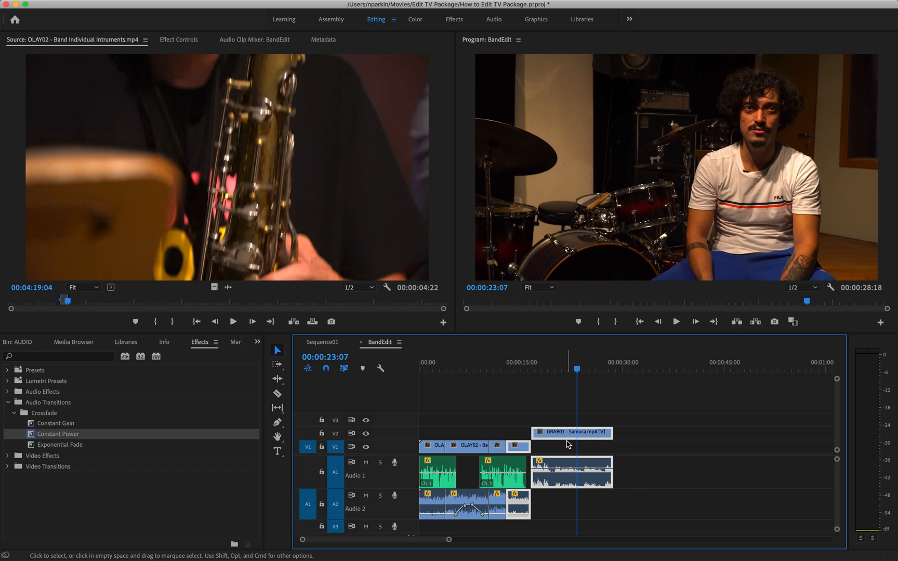
left_click(479, 369)
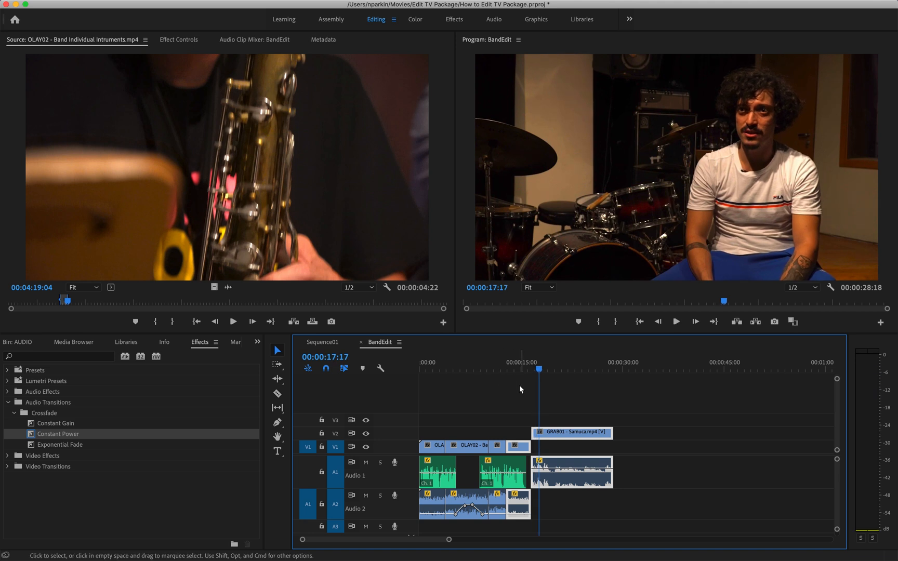
left_click(526, 369)
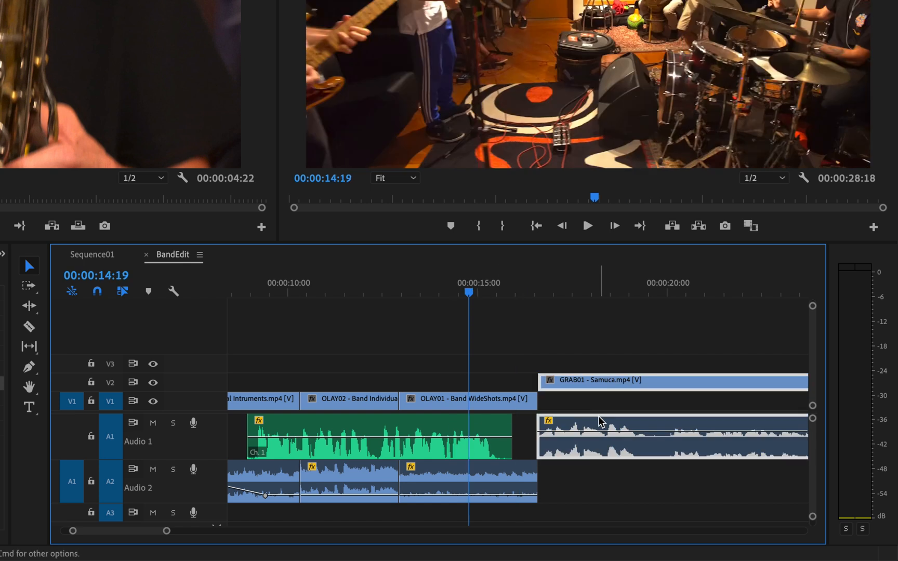
Step: Keyframe OLAY01's A2 volume to lift near its end and scrub toward the grab to preview the ramp
left_click(467, 399)
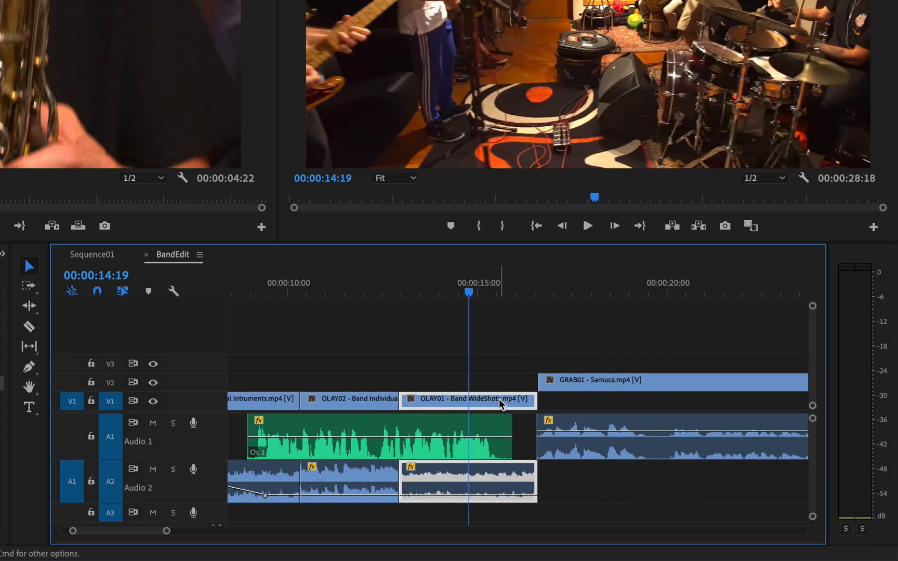
mouse_move(497, 415)
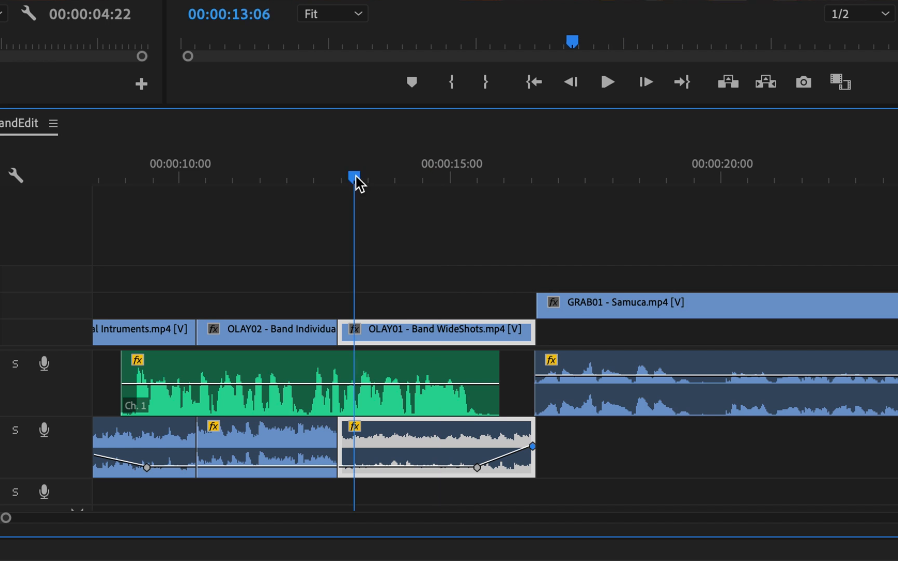
left_click(607, 81)
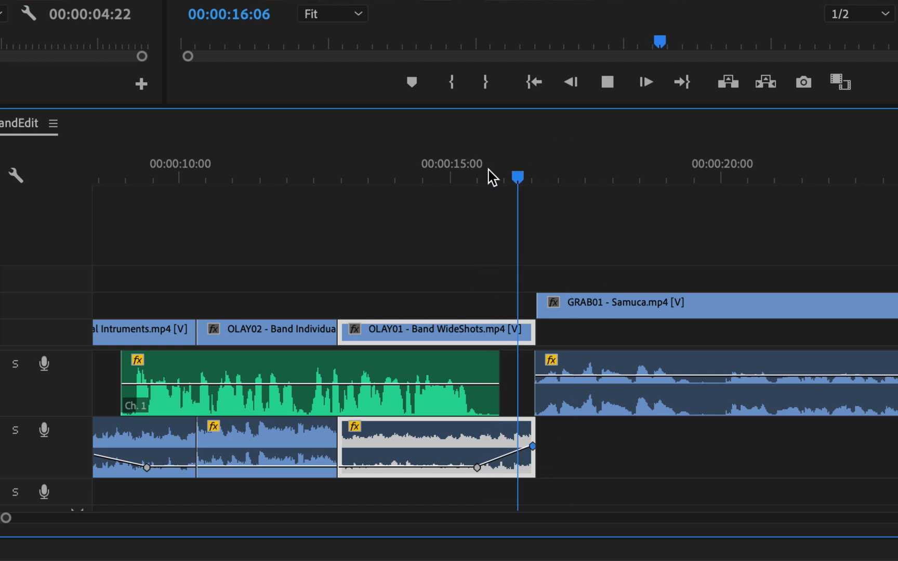
left_click(608, 82)
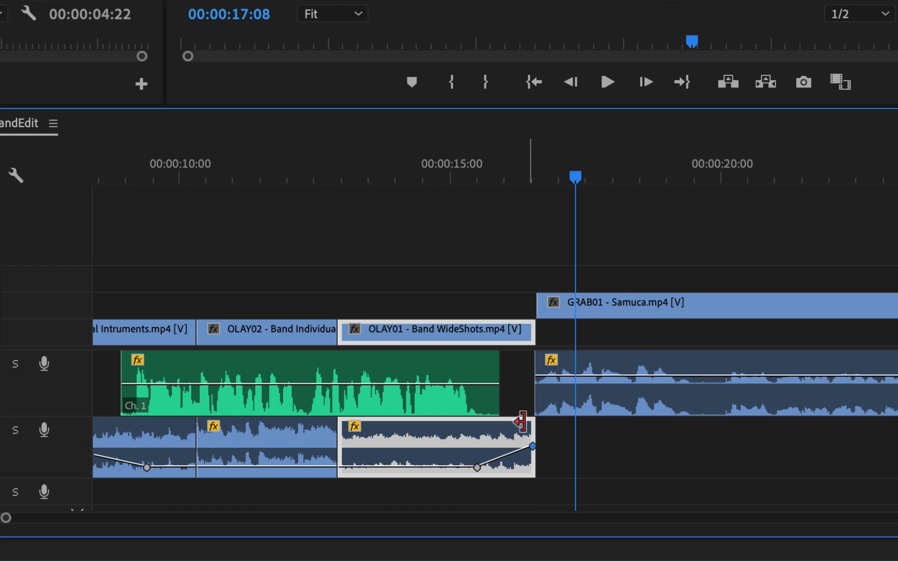
mouse_move(558, 447)
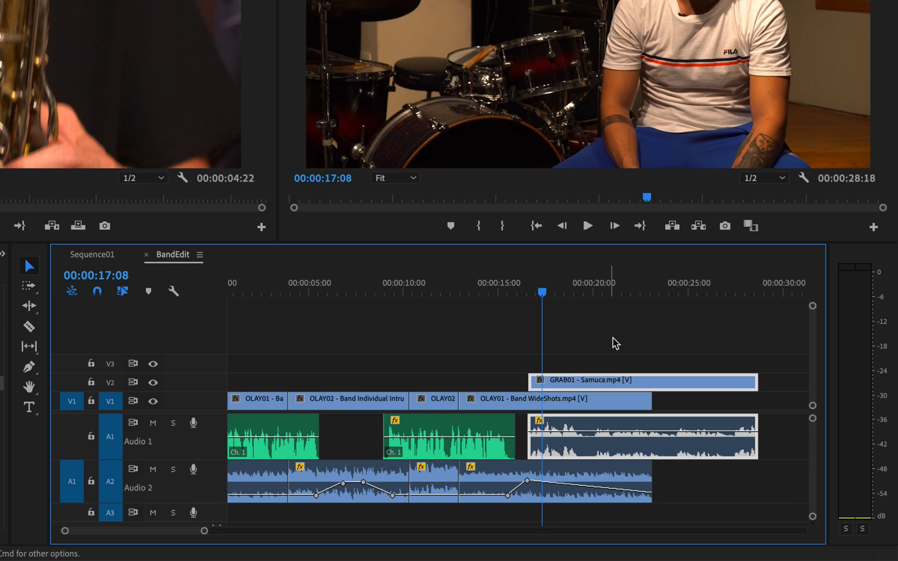
Step: Extend OLAY01 past GRAB01's start and keyframe its music to fade down under the interview
left_click(553, 399)
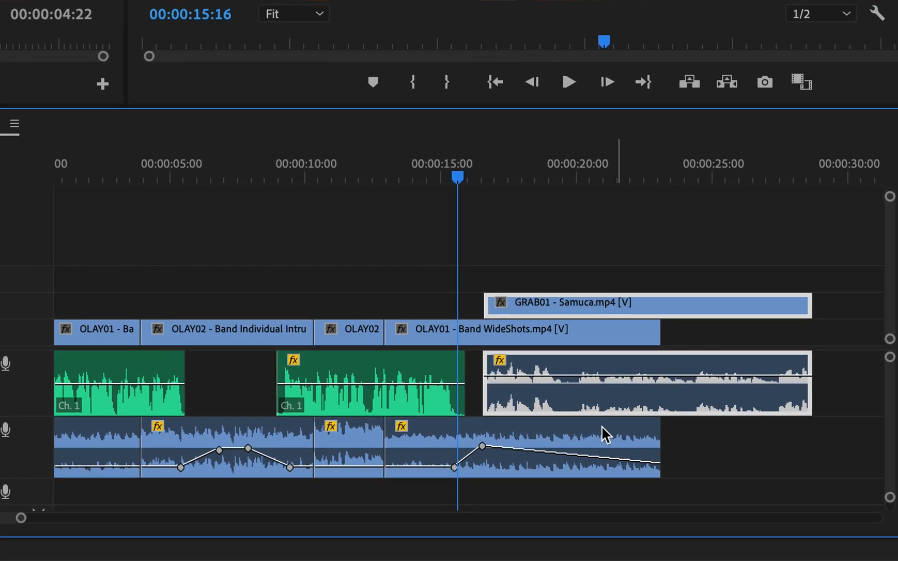
Step: Shape OLAY01's fade after the peak and add a keyframe at 00:00:17:15 lowered to about -5.44 dB
left_click(569, 81)
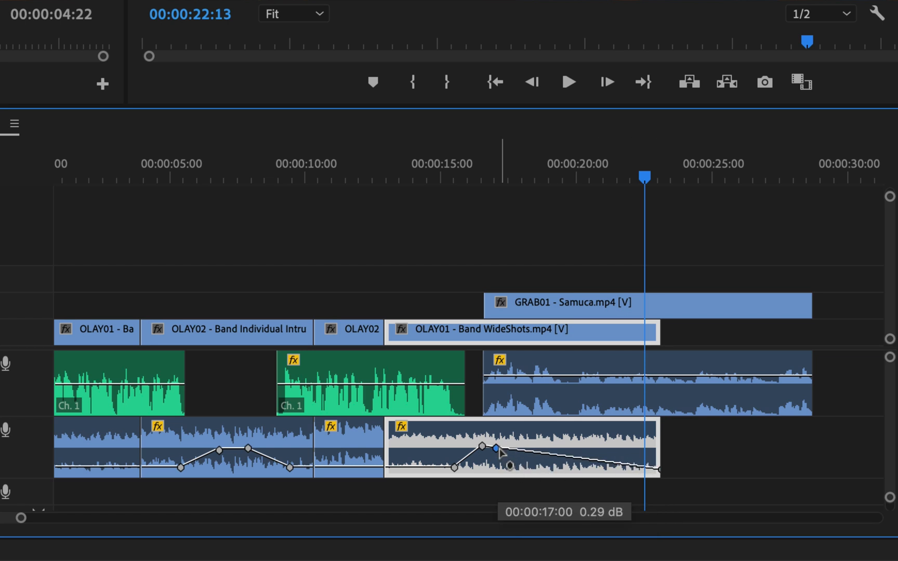
left_click_drag(495, 450, 509, 459)
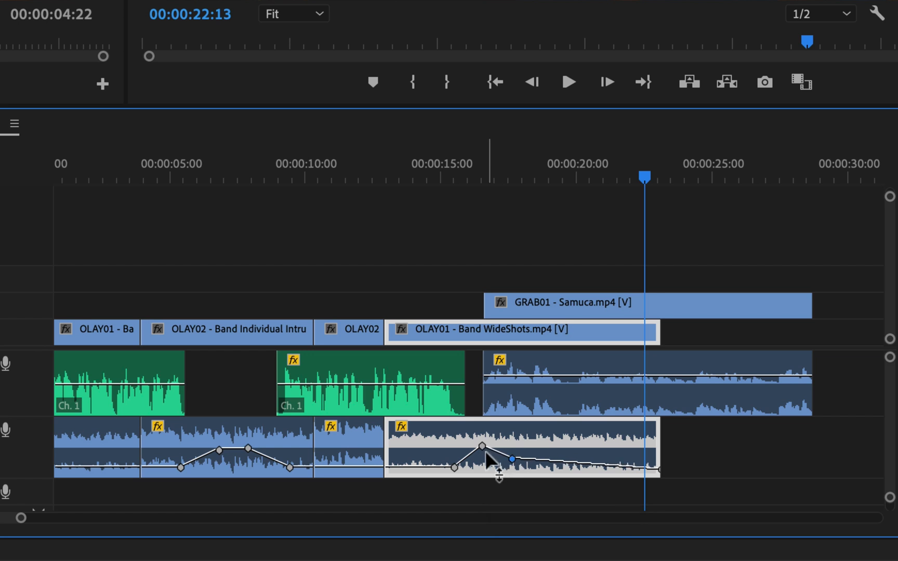
left_click_drag(510, 459, 478, 450)
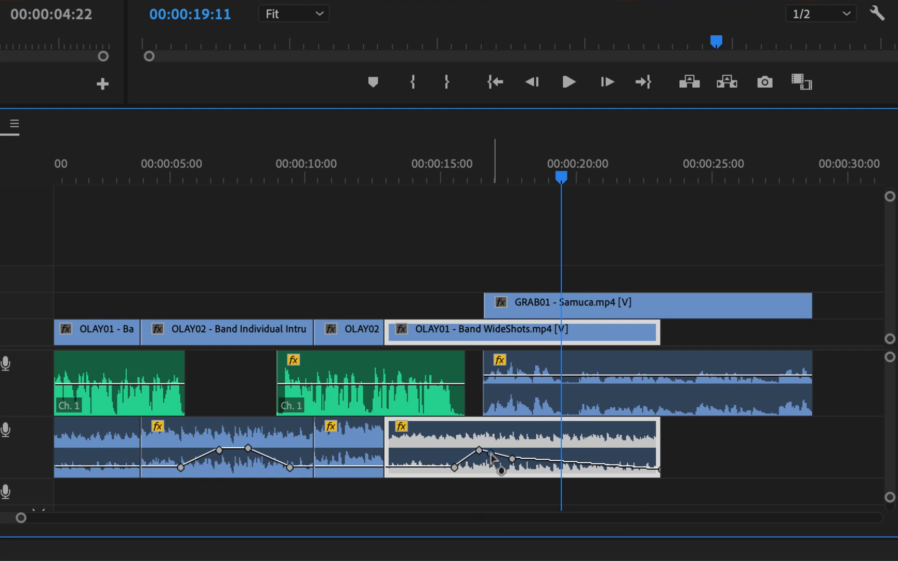
left_click(509, 459)
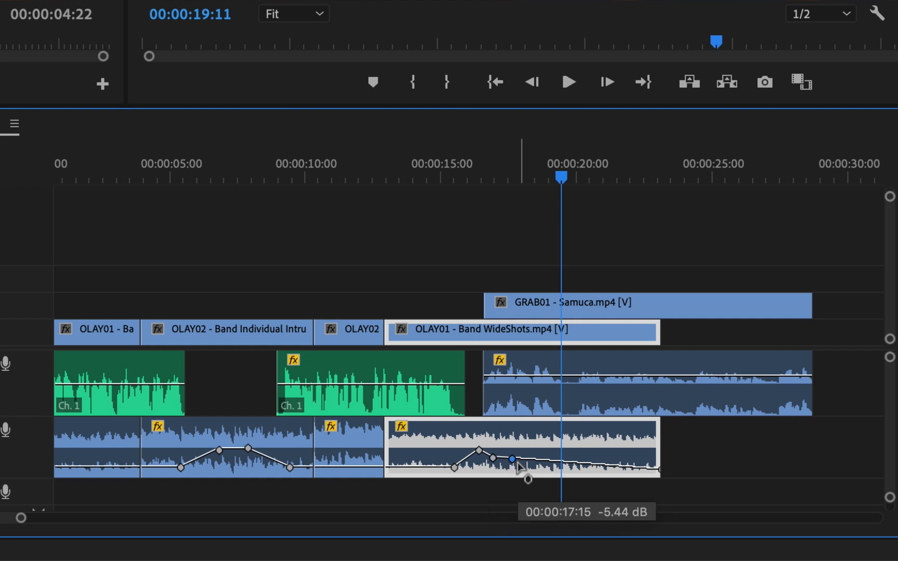
left_click_drag(511, 459, 570, 462)
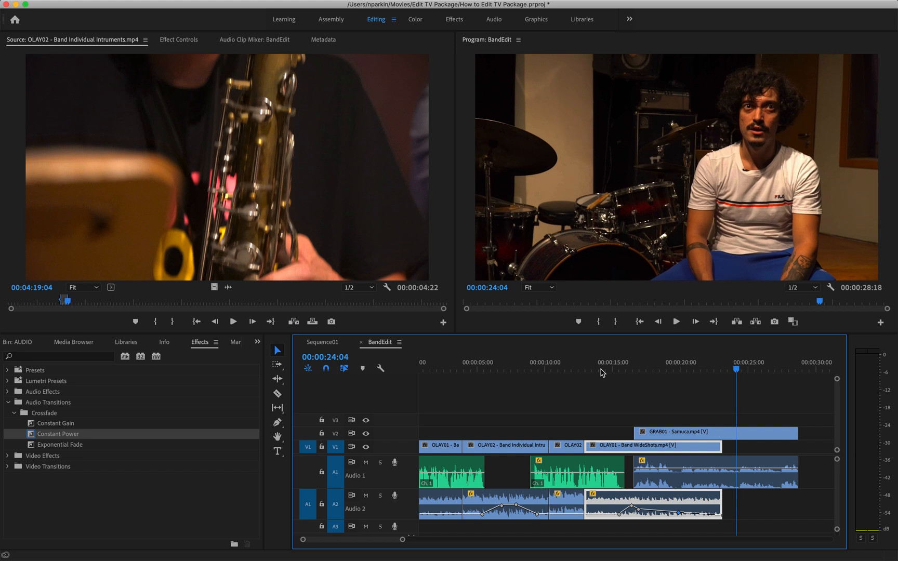
mouse_move(496, 357)
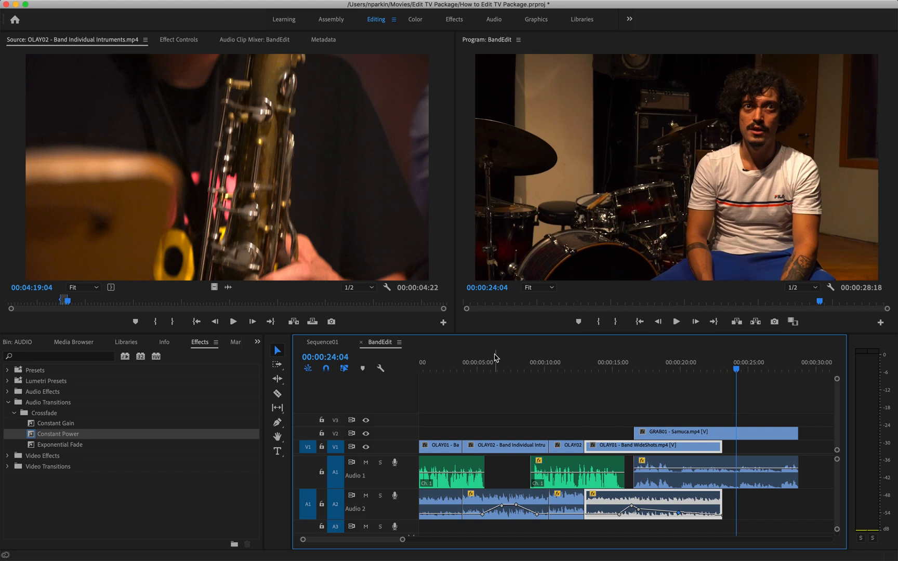
left_click(499, 369)
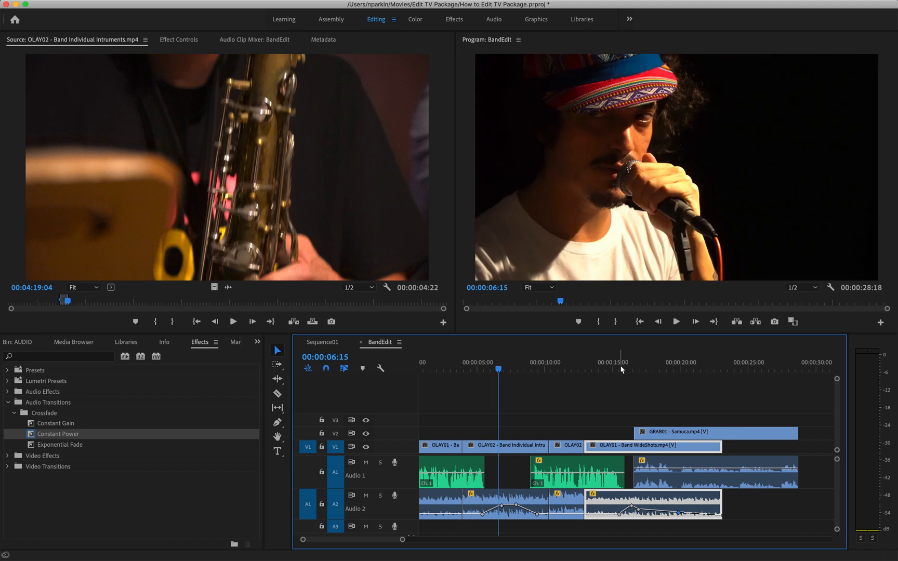
left_click(629, 369)
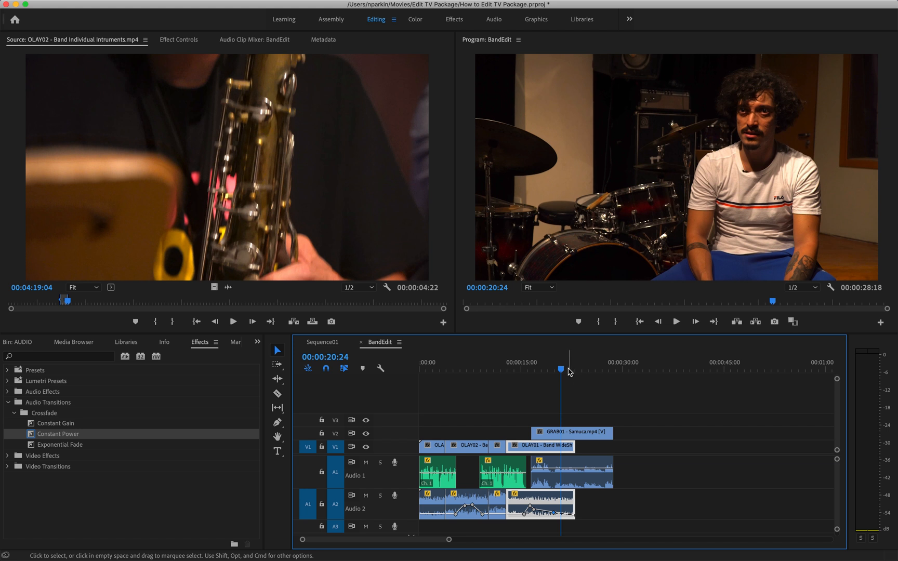
left_click(586, 367)
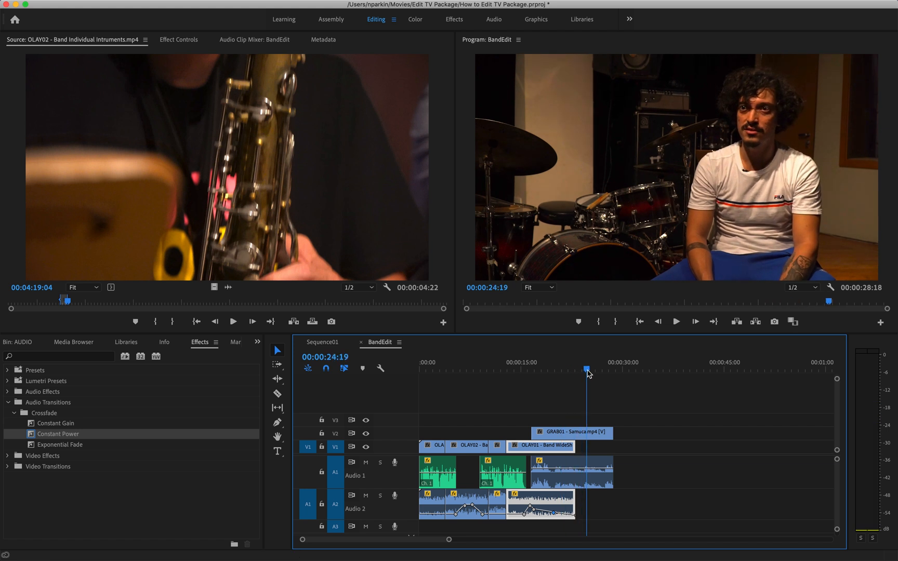
left_click(568, 473)
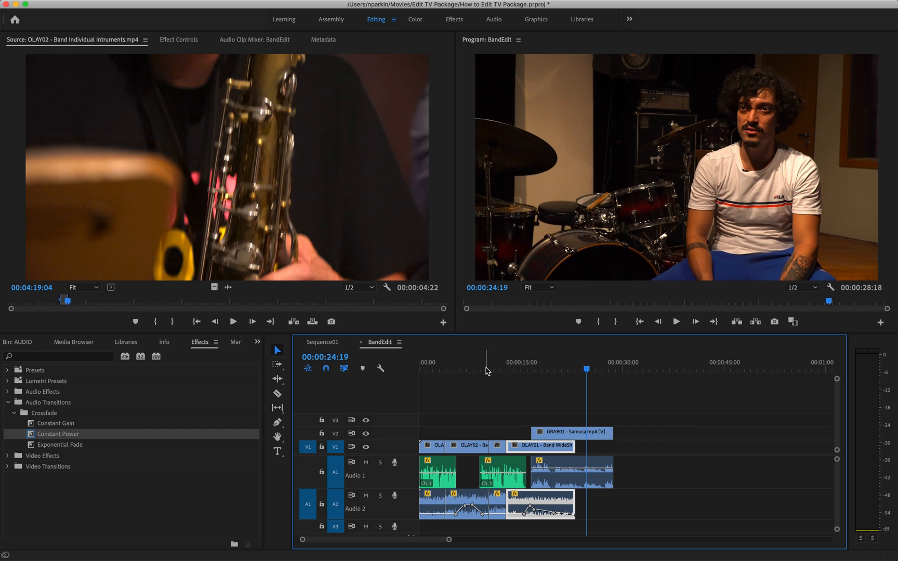
mouse_move(496, 370)
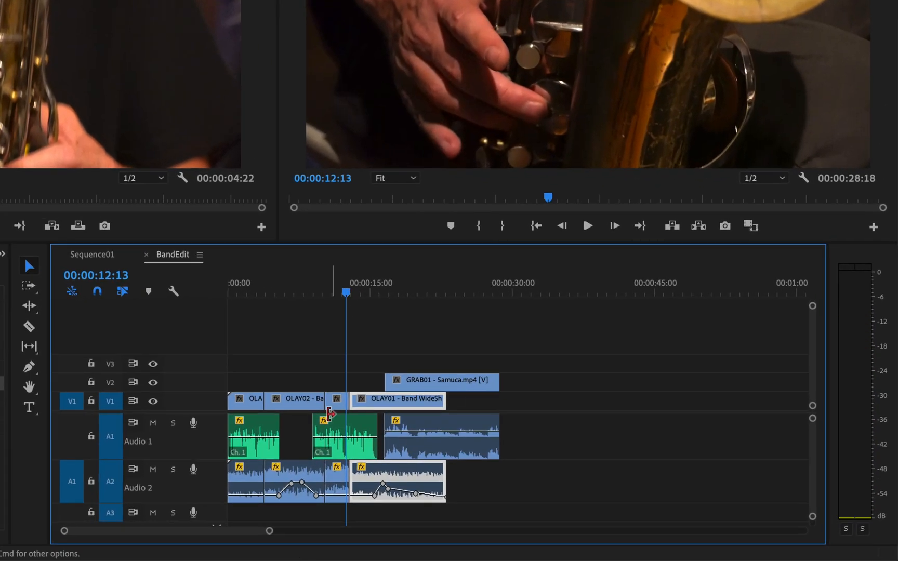
mouse_move(166, 482)
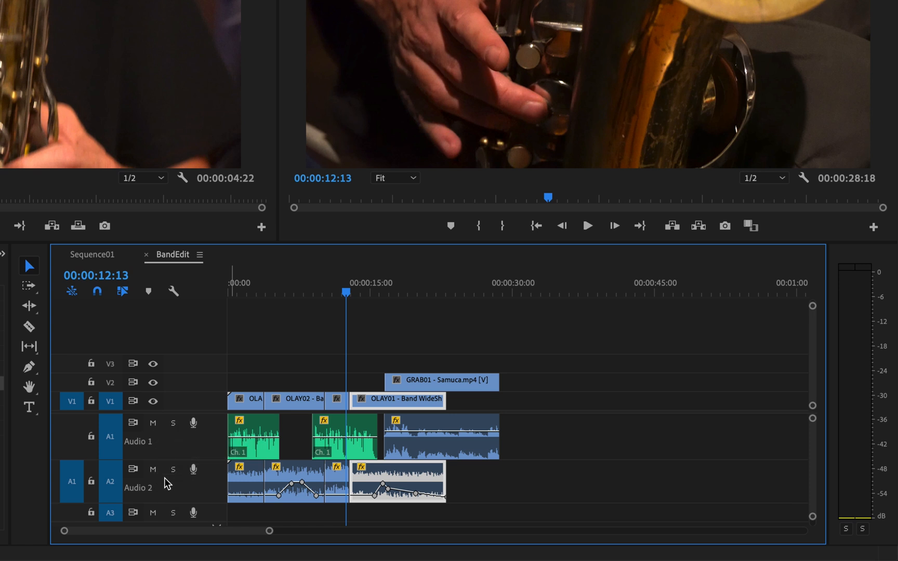
Step: Solo the Audio 2 music track and play from 00:00:11:13 to hear the cut between the music clips
left_click(152, 469)
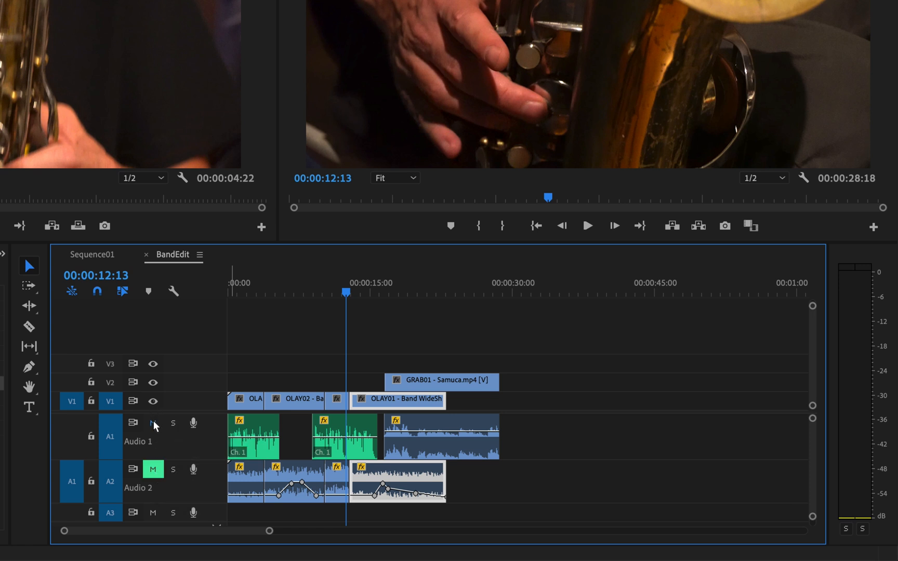
left_click(153, 423)
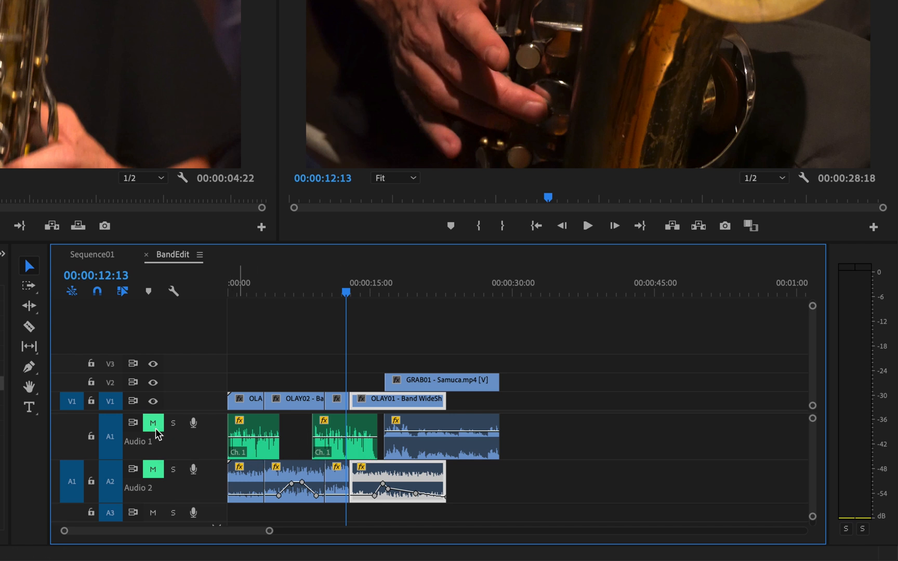
mouse_move(173, 424)
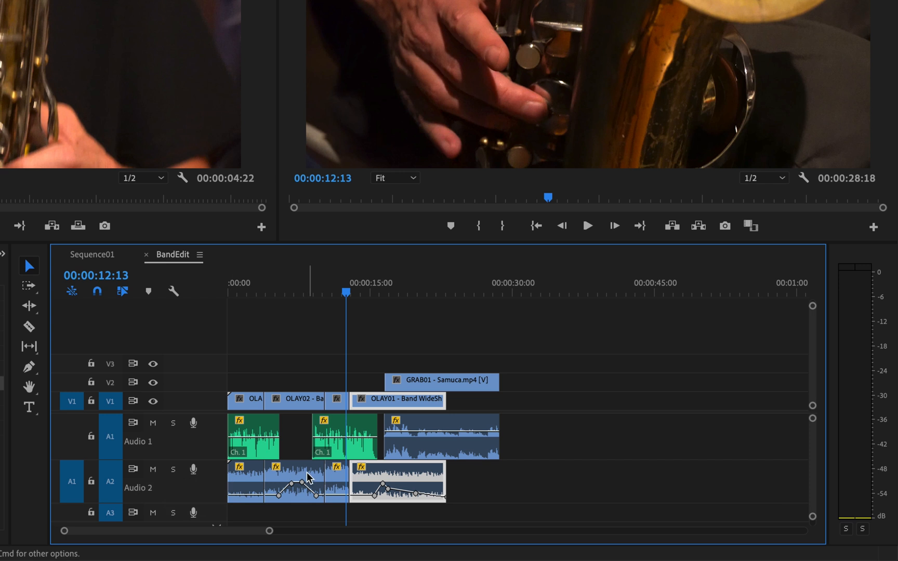
left_click(173, 468)
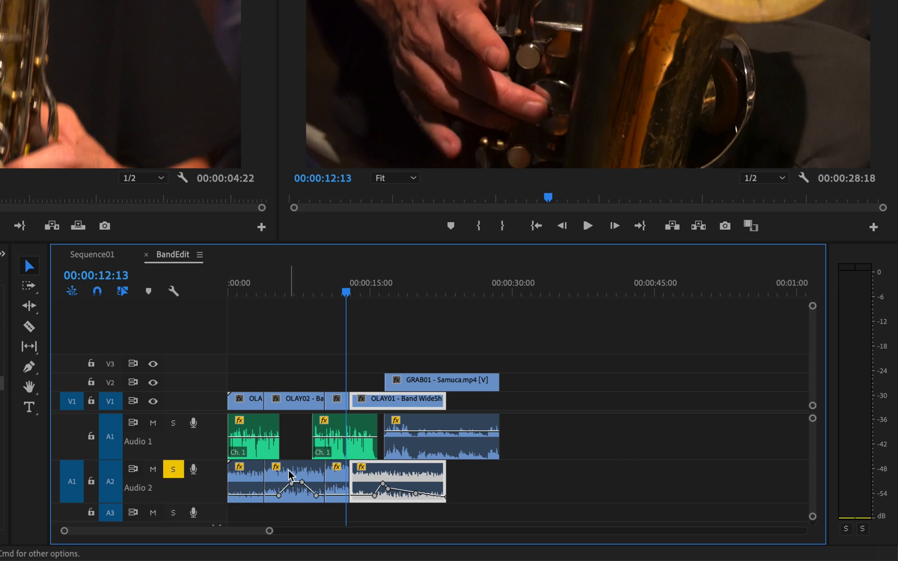
left_click(335, 478)
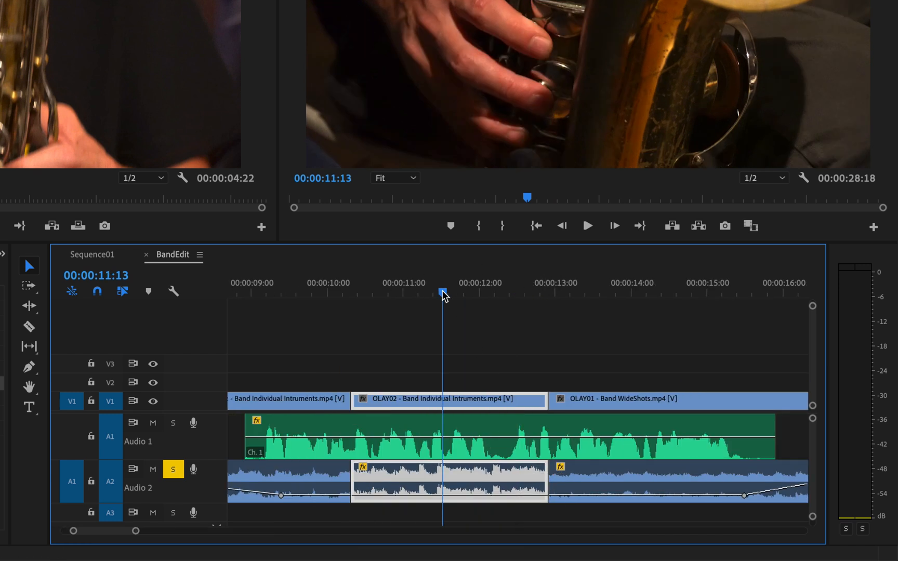
left_click(586, 225)
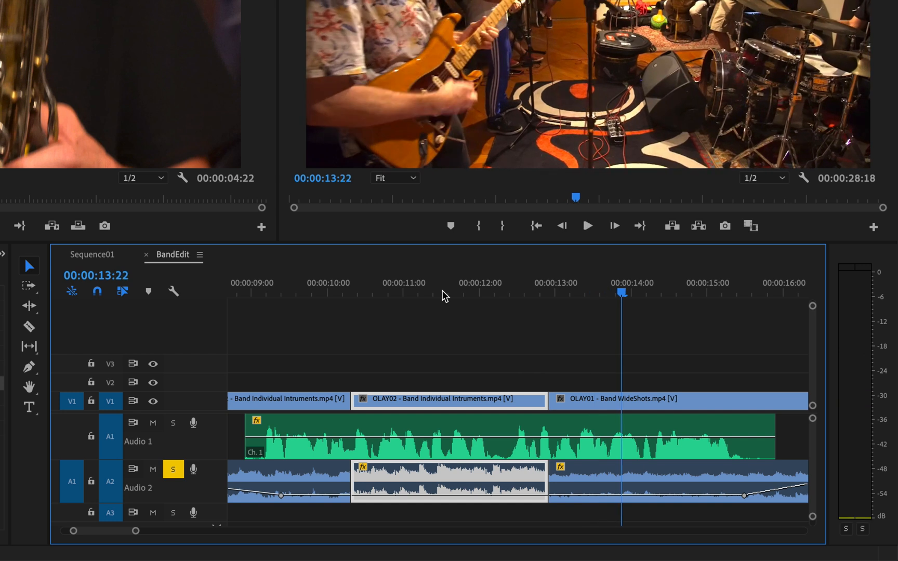
left_click(444, 294)
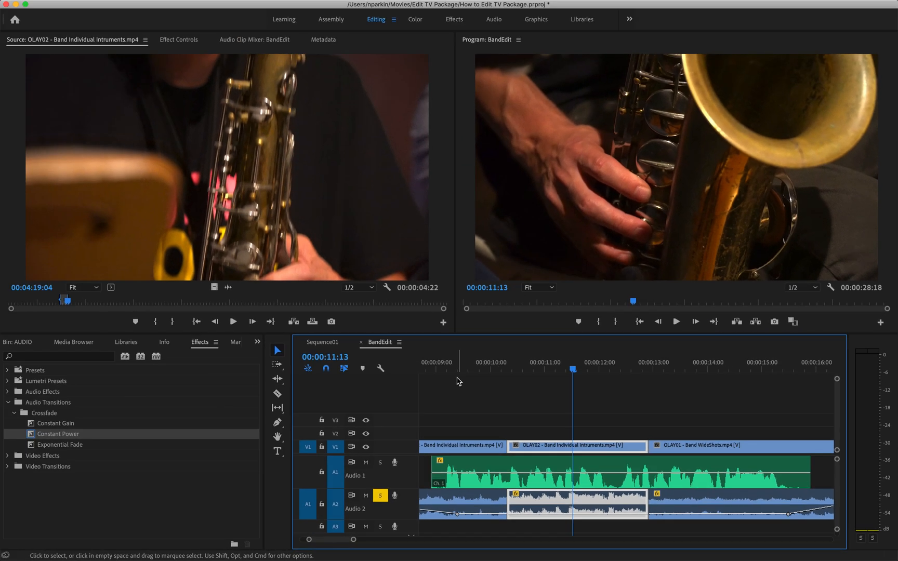
Step: Apply the Constant Power crossfade from Audio Transitions onto the Audio 2 music cut into OLAY01
left_click(19, 342)
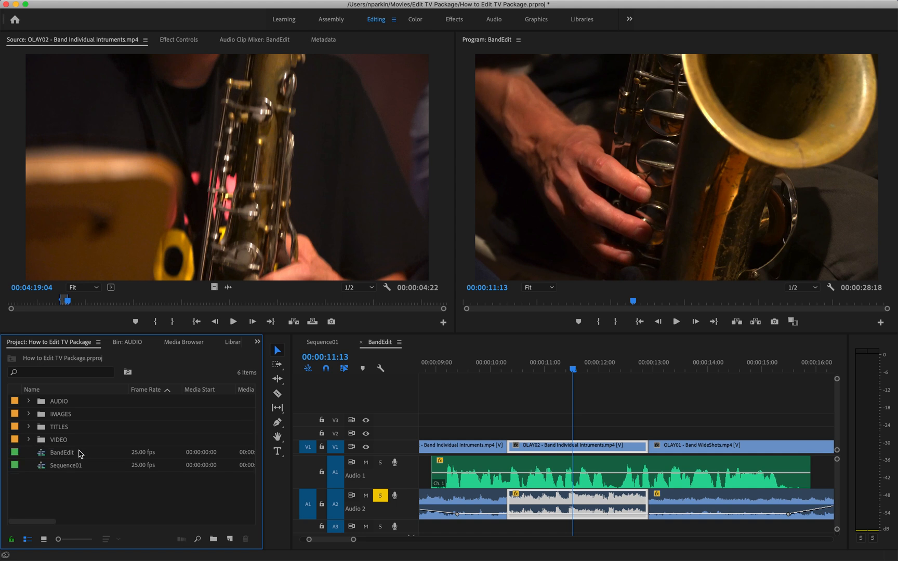
mouse_move(256, 344)
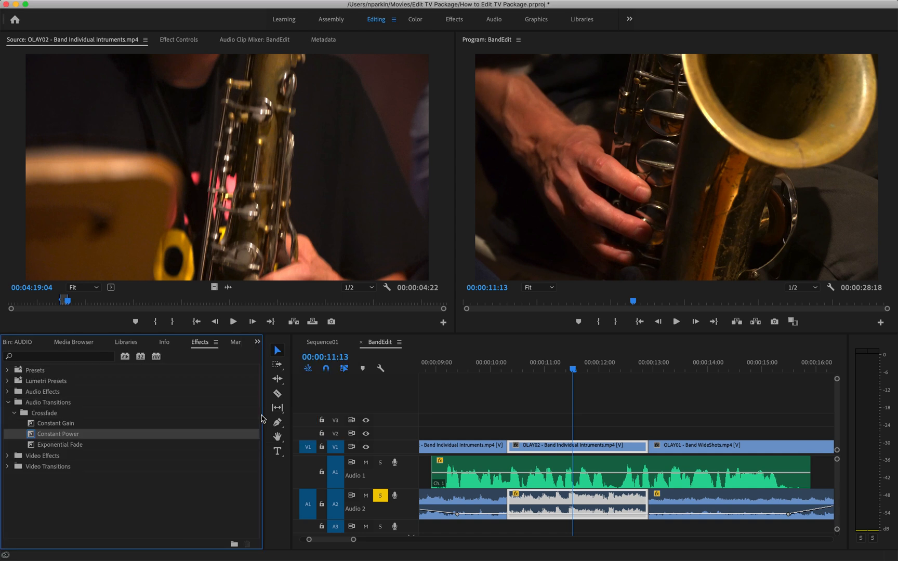
left_click(8, 402)
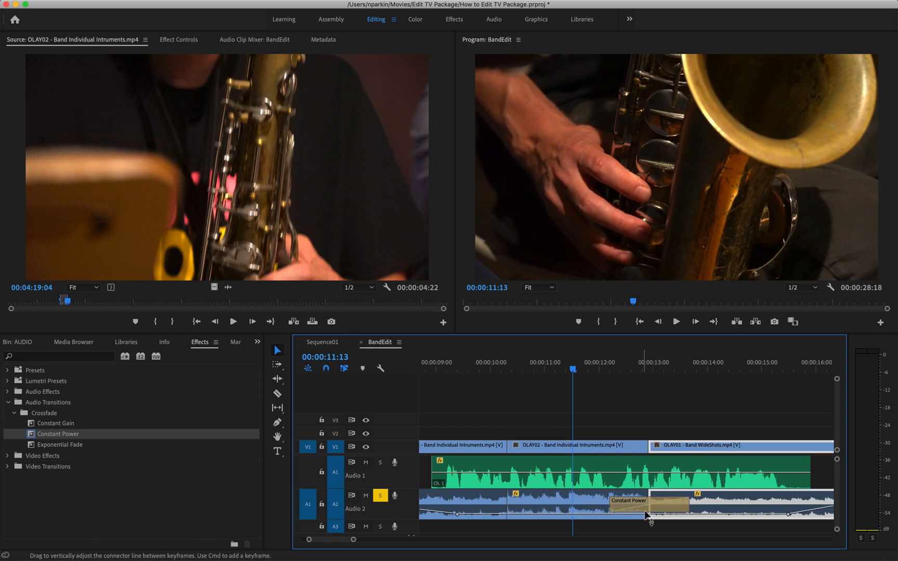
mouse_move(623, 366)
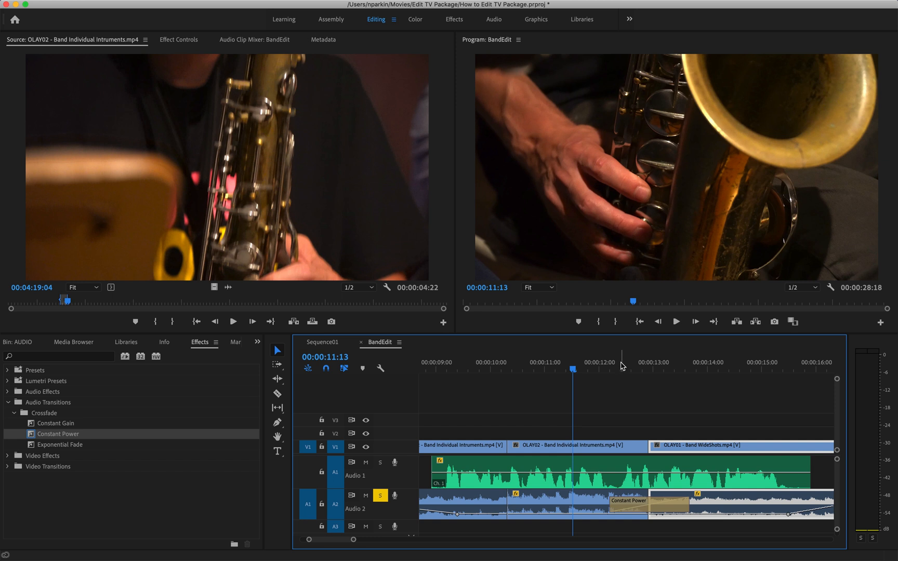
left_click(675, 322)
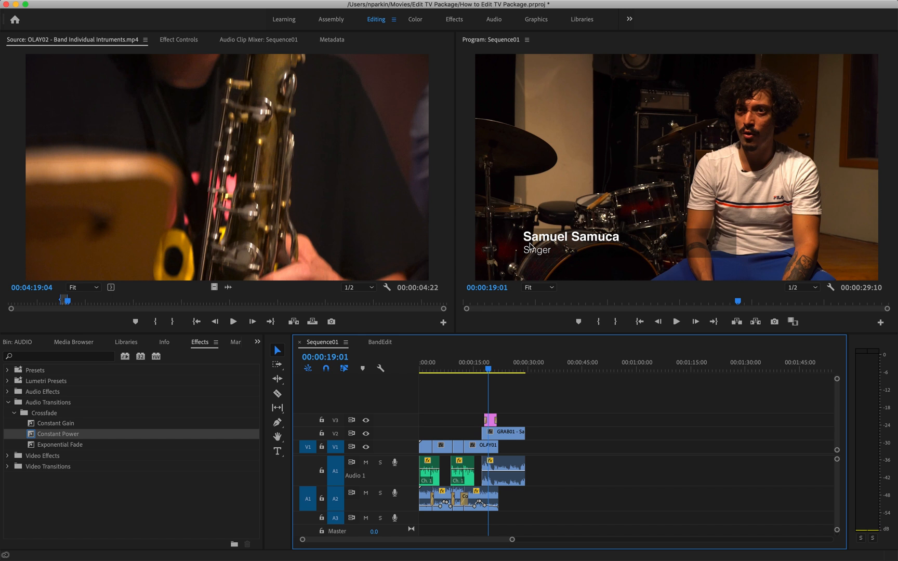
mouse_move(532, 259)
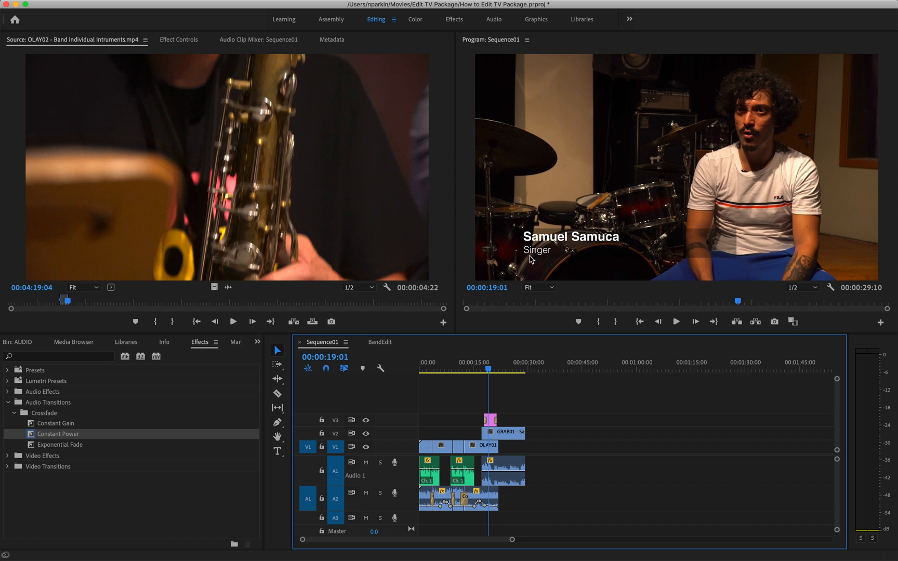